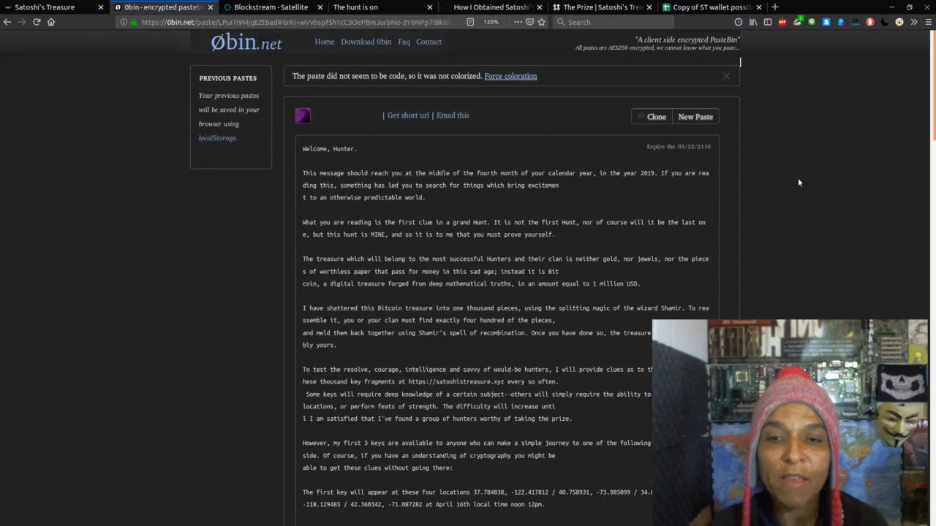
Show The Hunt Is On news page with the newest Audubon Key clues post.
scroll(down, 3)
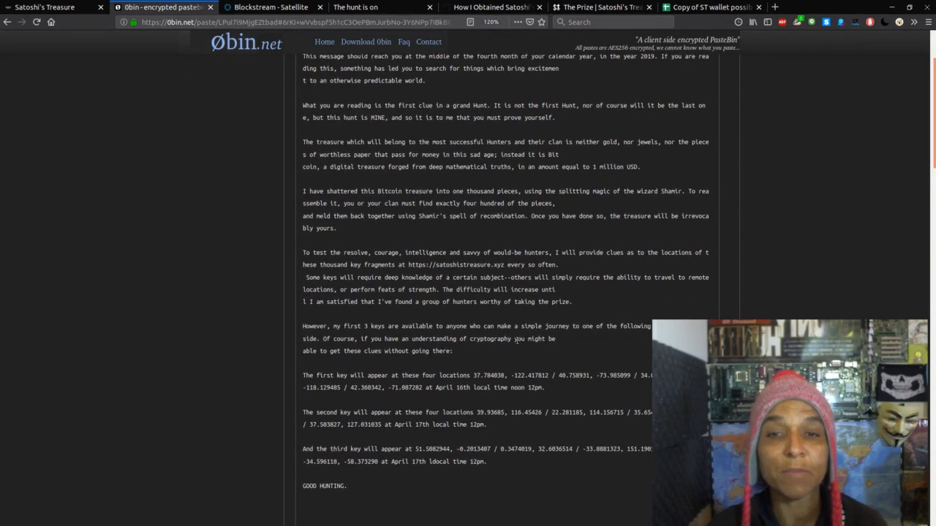
scroll(down, 3)
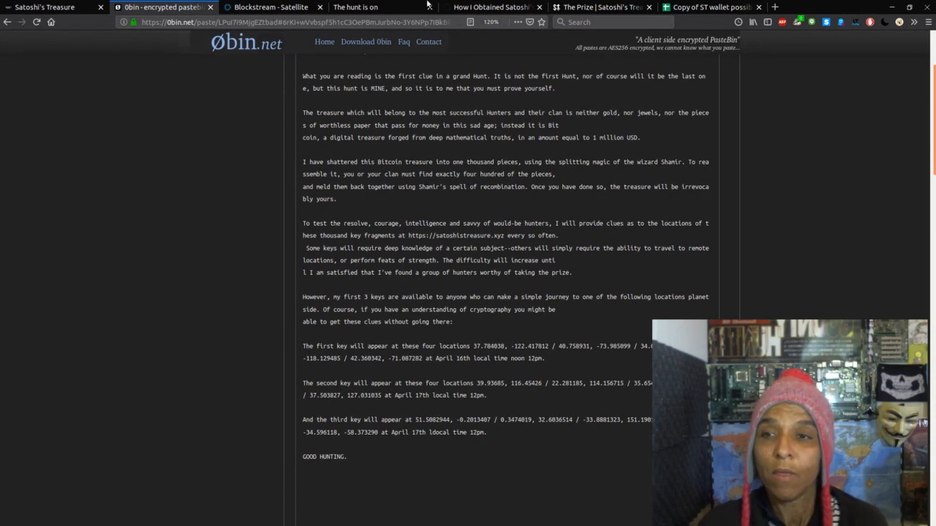
click(271, 6)
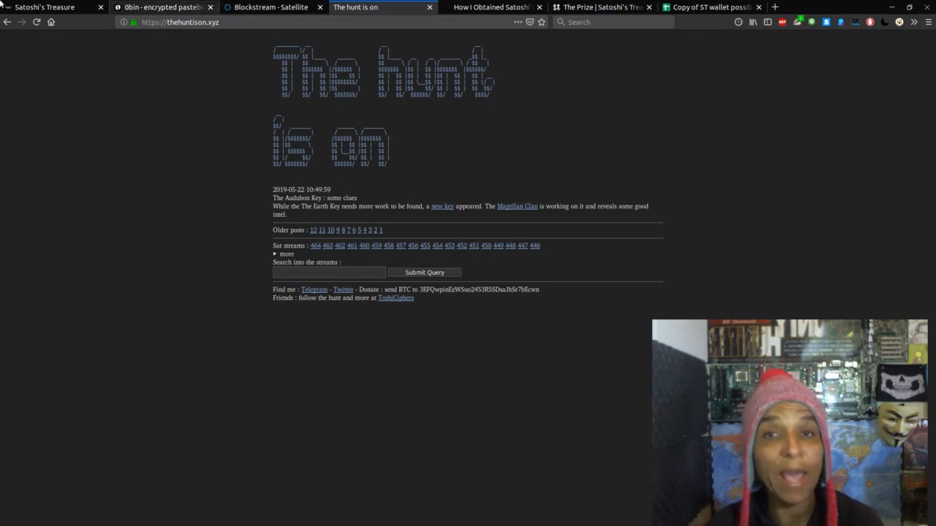
Show the Satoshi's Treasure keys table with release dates, found status and clue links.
click(51, 6)
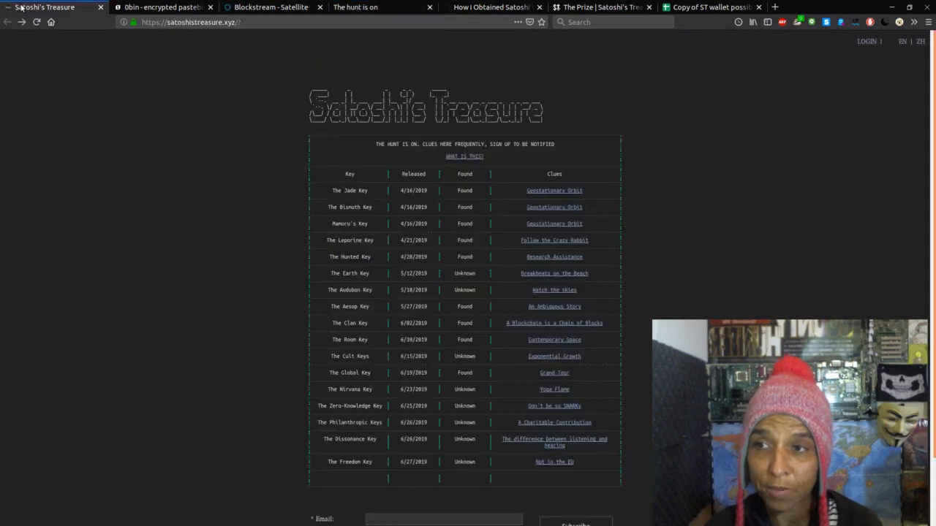
scroll(down, 3)
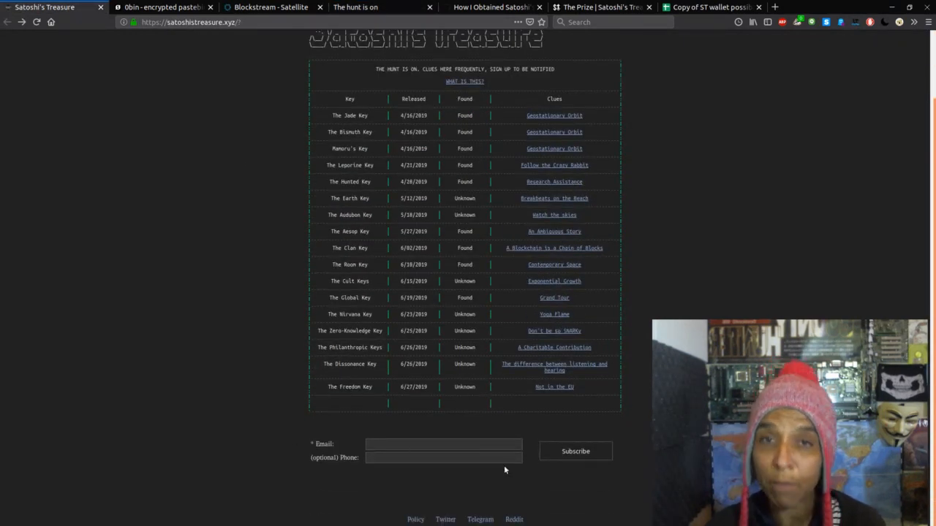
mouse_move(509, 468)
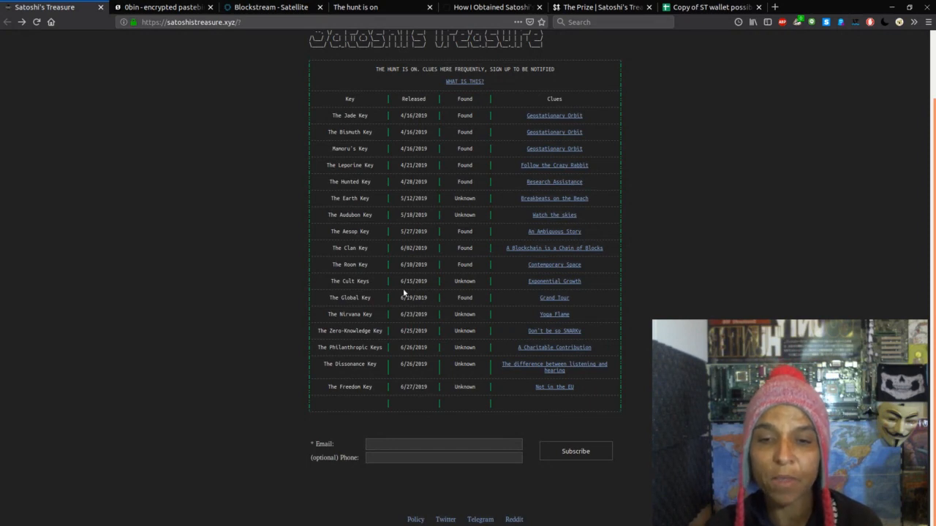
mouse_move(431, 316)
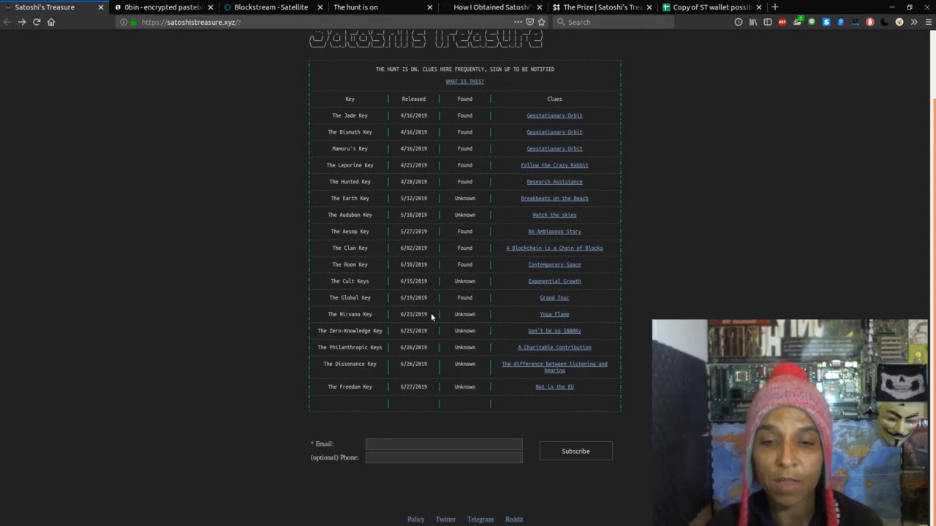
mouse_move(421, 328)
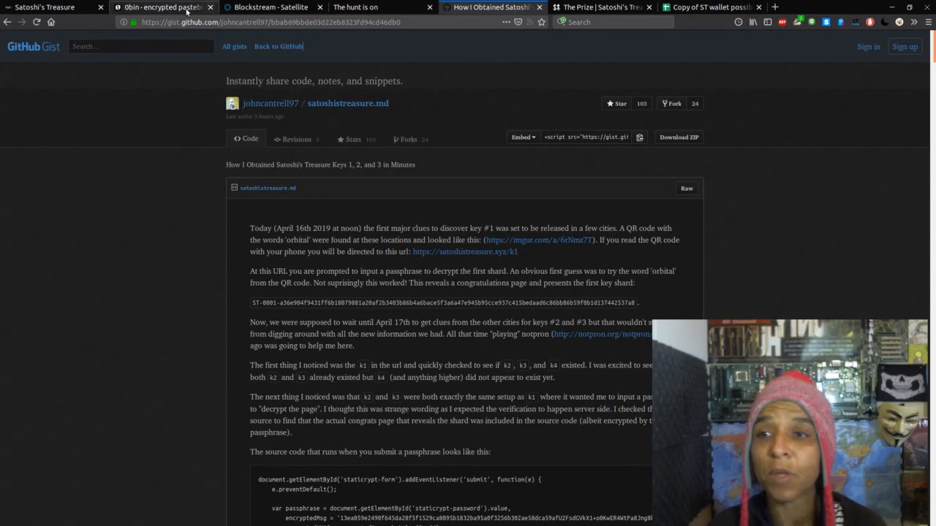
click(163, 8)
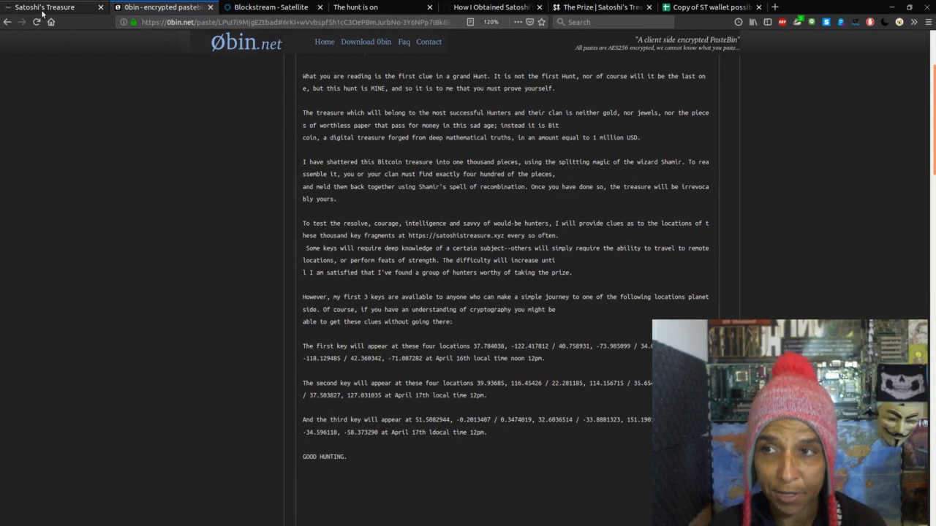
Return to the keys table and open the Jade Key's Geostationary Orbit clue page.
click(45, 6)
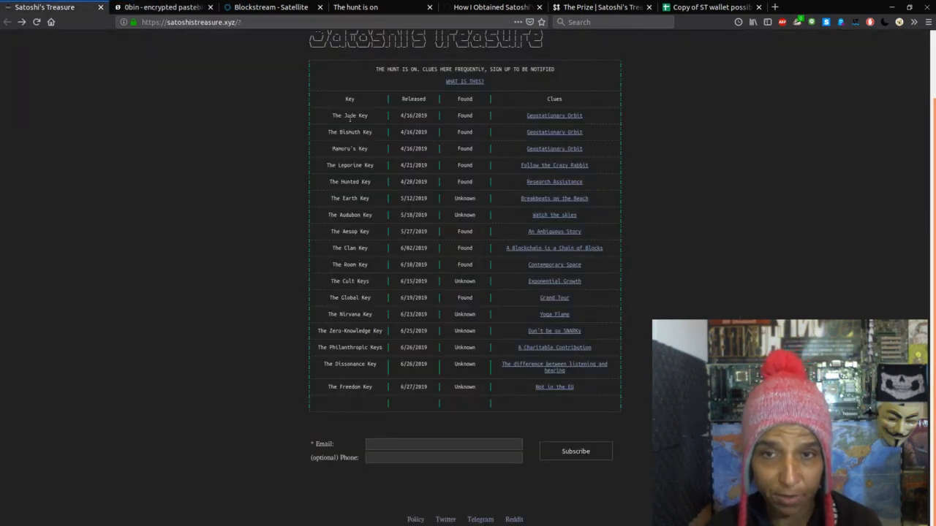
mouse_move(358, 155)
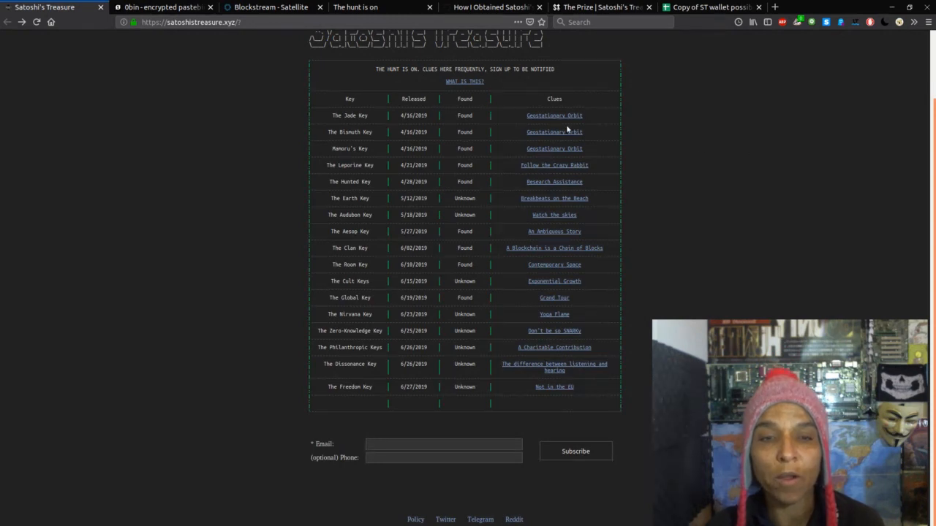
click(552, 115)
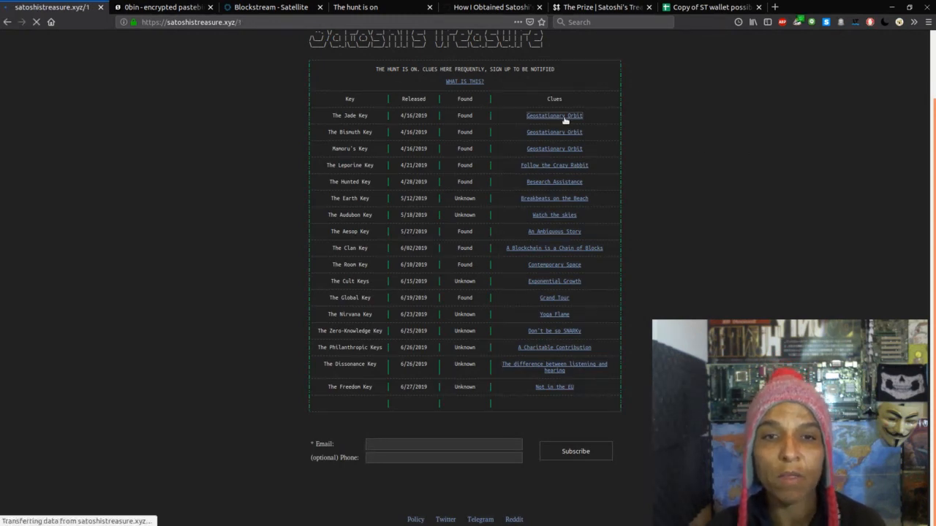
Open the Follow the Crazy Rabbit clue page congratulating hunters on the first keys.
click(554, 116)
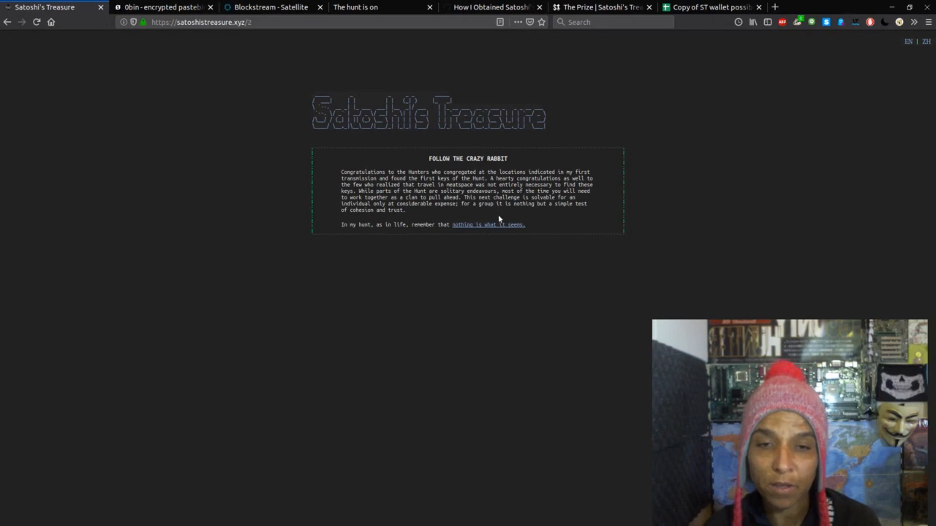
Follow the 'nothing is what it seems' link to its leporine image.
click(488, 226)
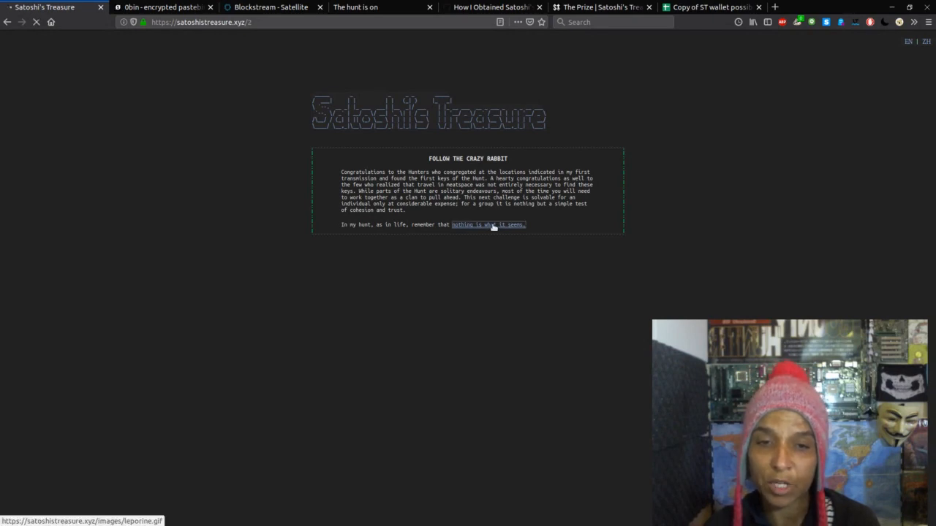
click(488, 225)
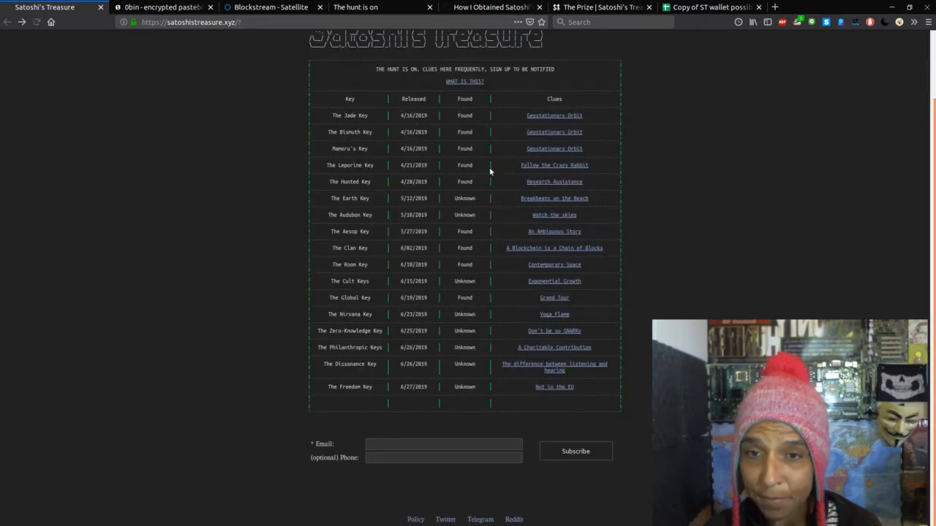
Open the Hunted Key's Research Assistance clue page.
click(553, 181)
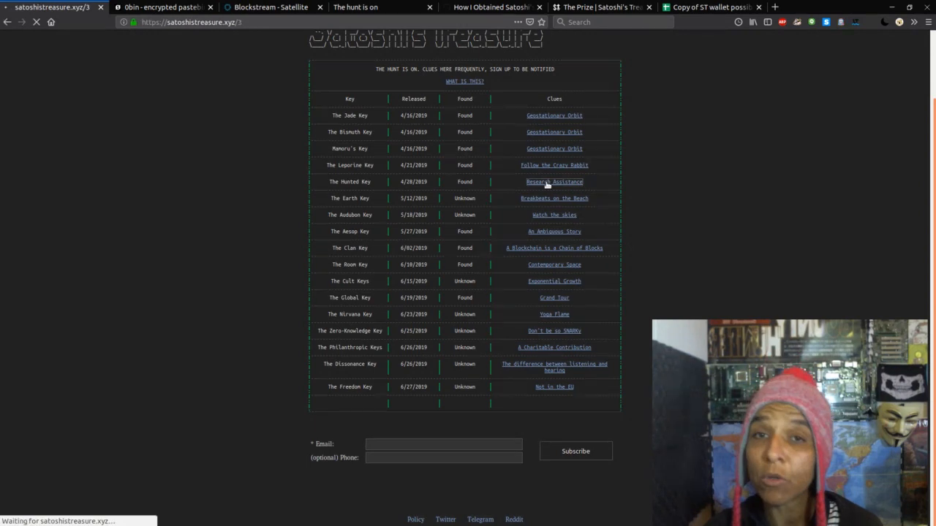
click(554, 181)
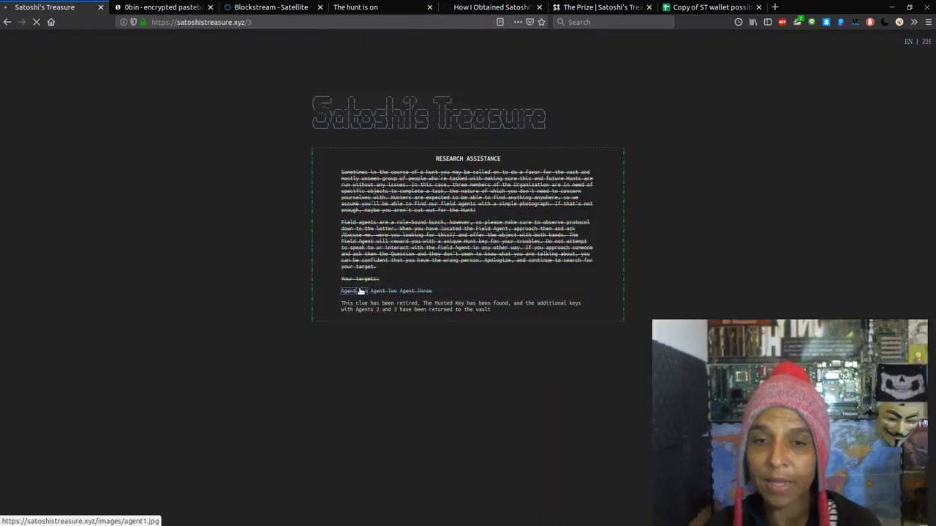
click(350, 290)
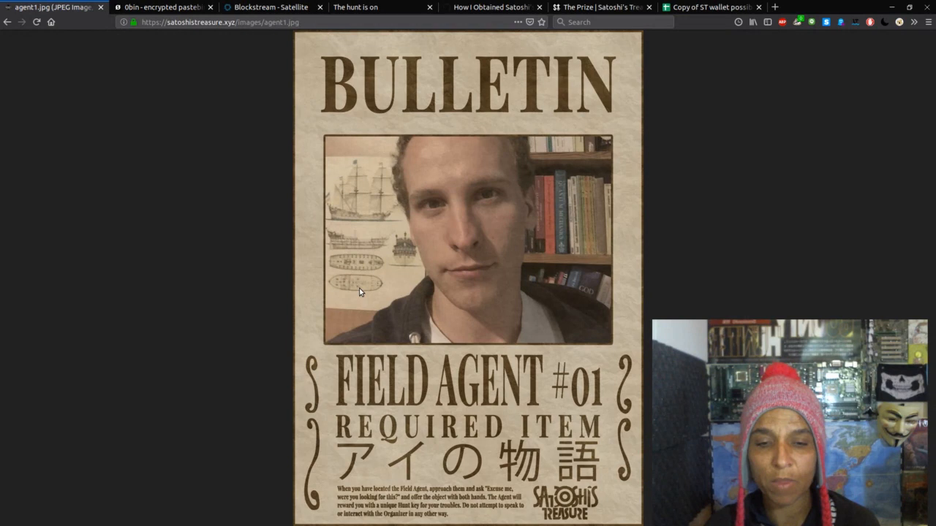
mouse_move(539, 456)
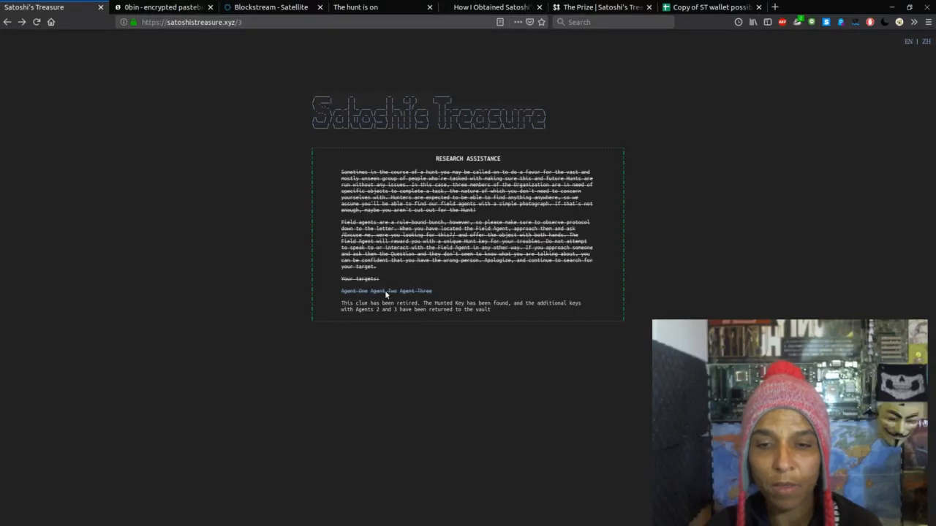
Open the Field Agent #02 bulletin image requiring Burning Chrome.
click(383, 291)
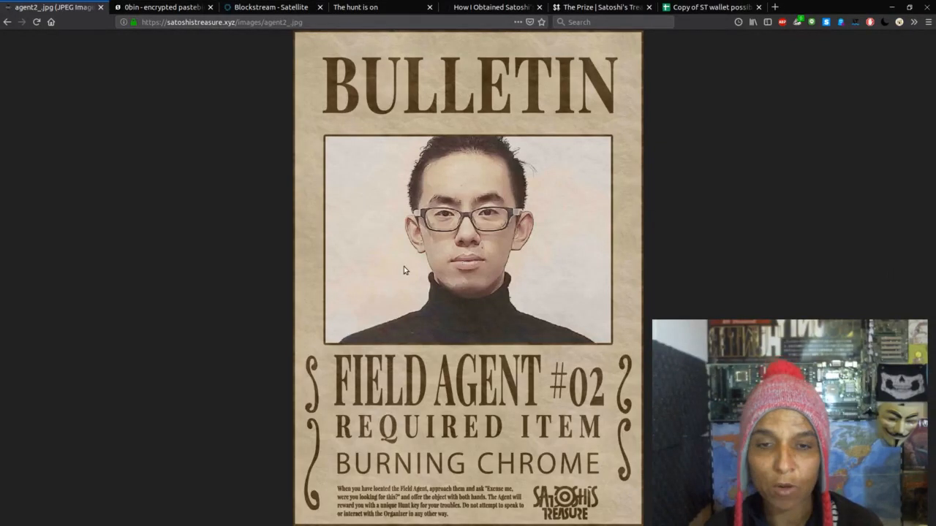
mouse_move(374, 277)
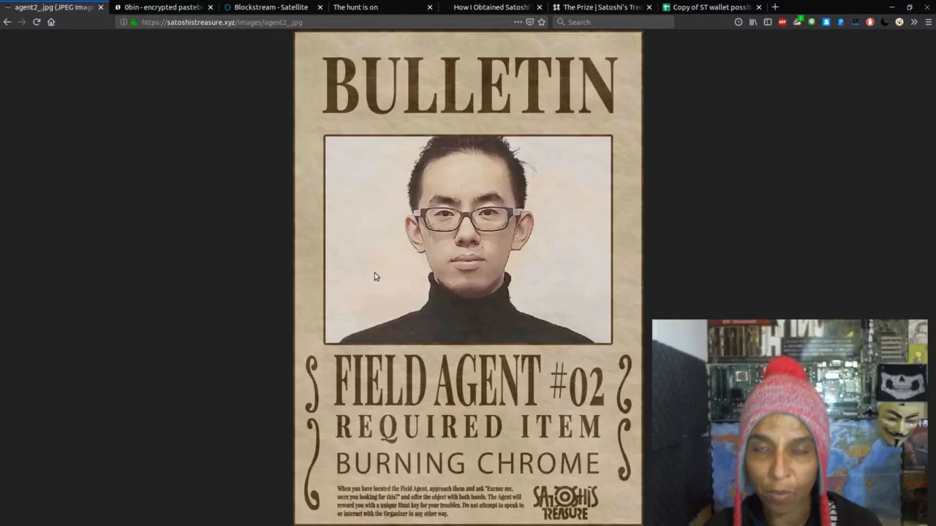
mouse_move(585, 231)
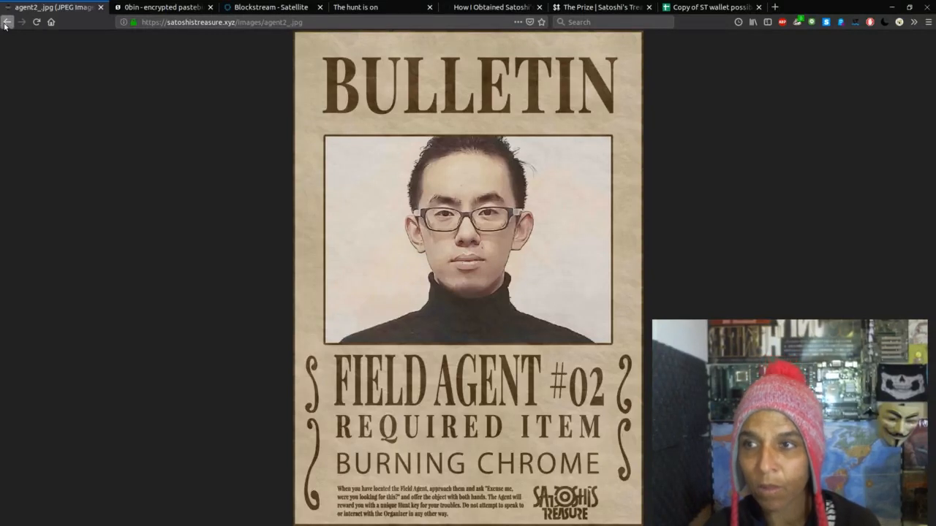
Go back to the Satoshi's Treasure keys and clues table.
click(7, 22)
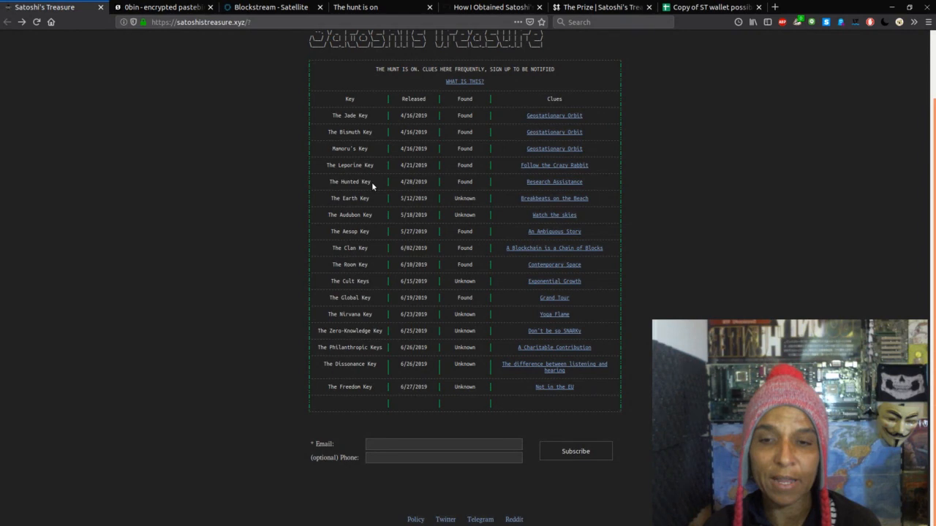
mouse_move(534, 234)
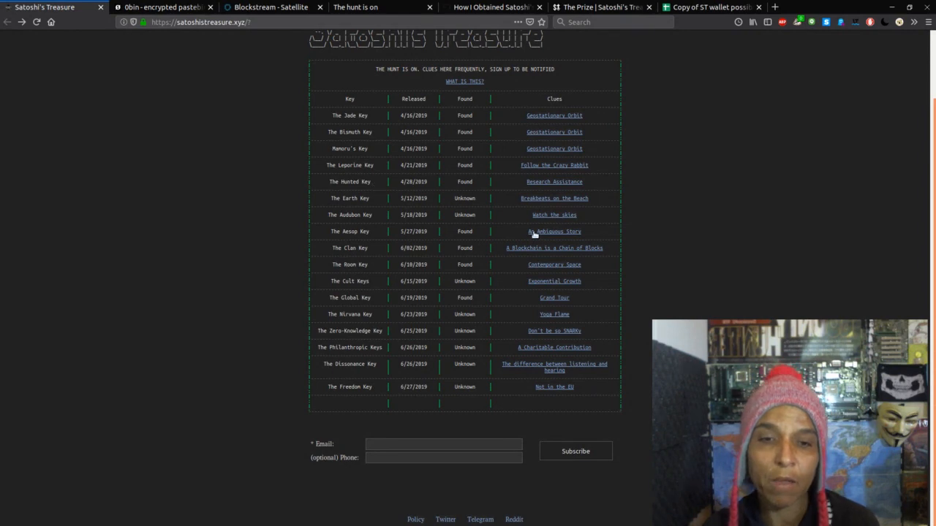
Open the Aesop Key's An Ambiguous Story clue image k9.jpg.
click(552, 163)
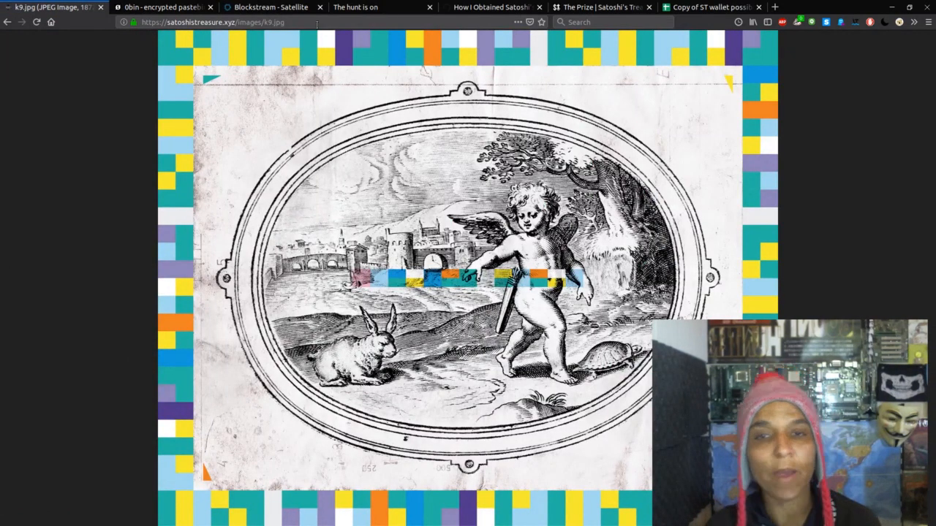
mouse_move(481, 53)
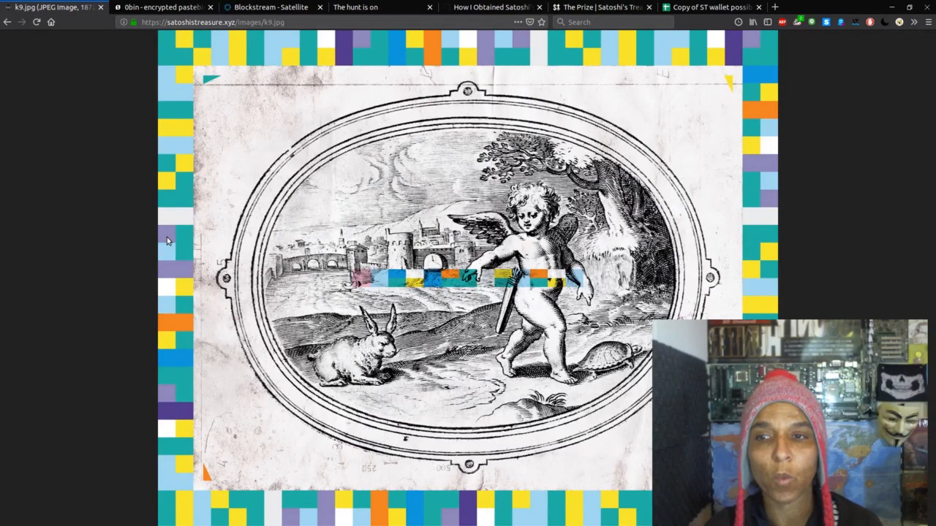
mouse_move(830, 104)
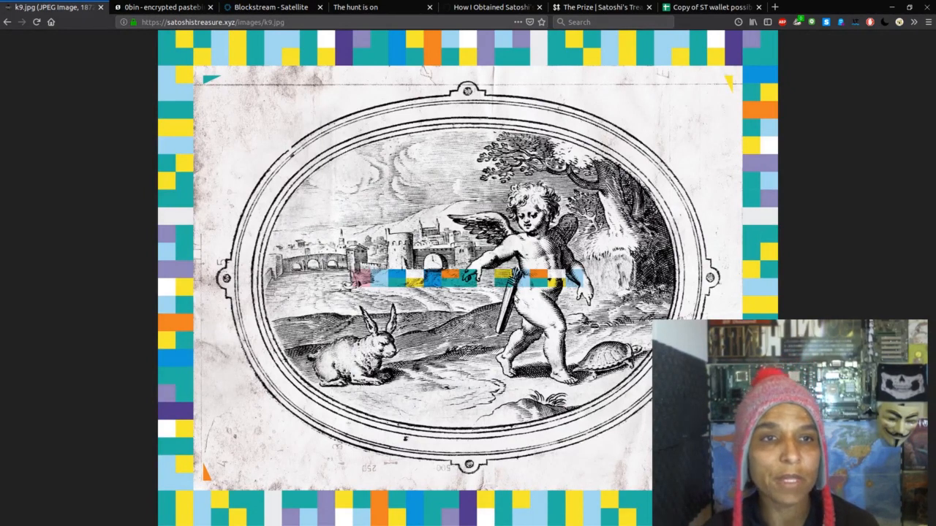
Switch to 'the keys' spreadsheet and follow the Aesop Key's webpage link to its passphrase page.
click(709, 7)
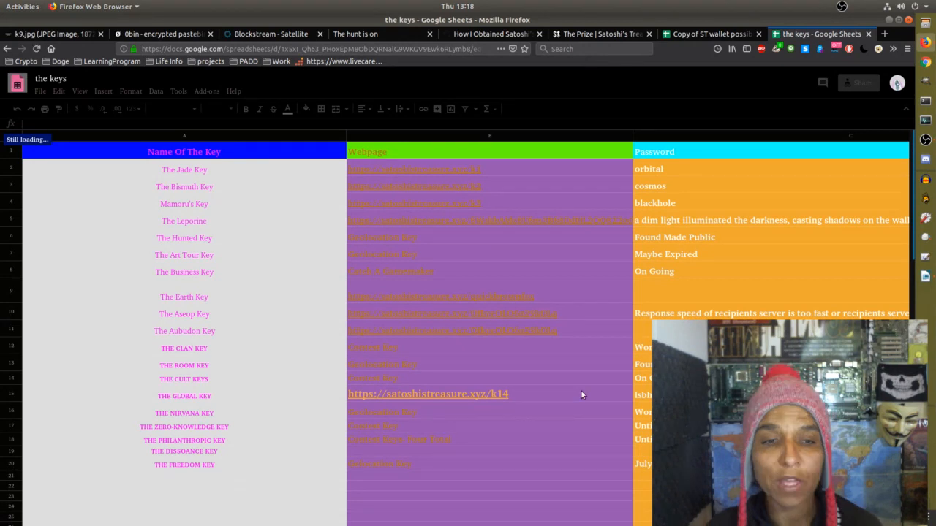
scroll(down, 3)
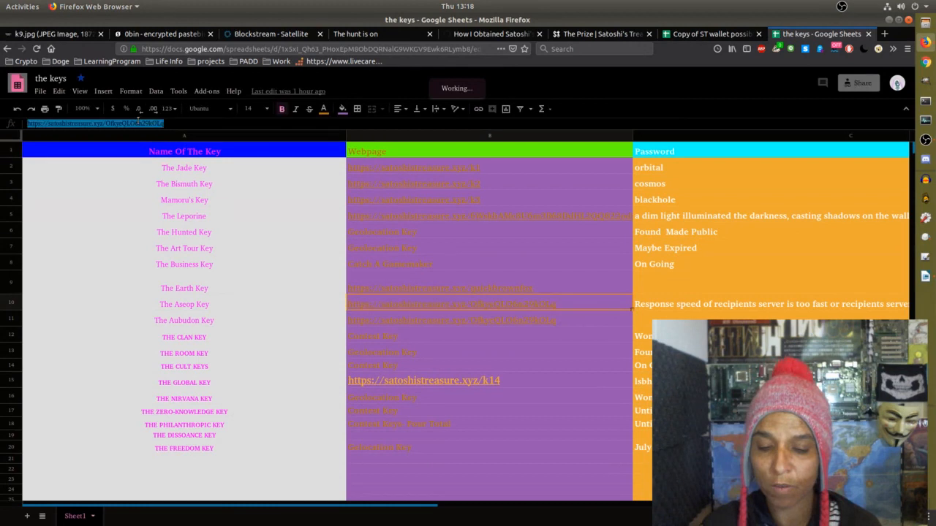
click(884, 34)
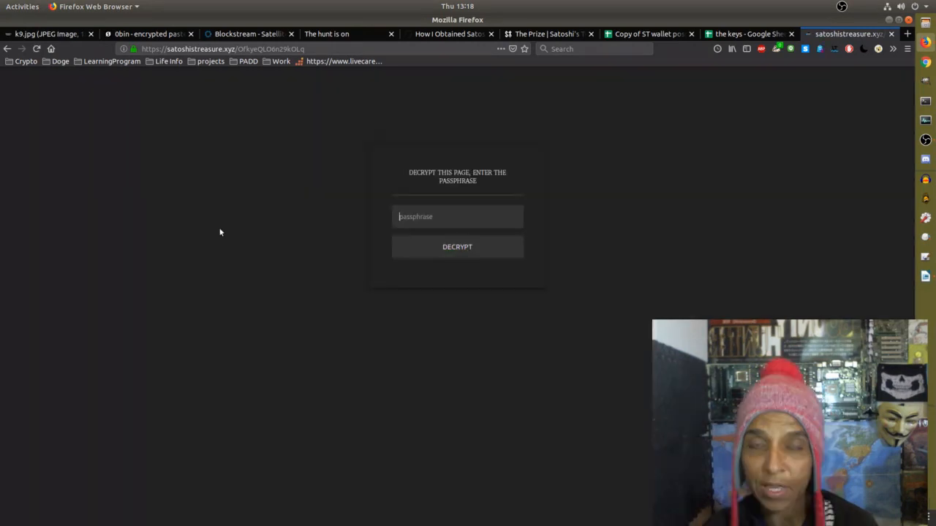
mouse_move(512, 488)
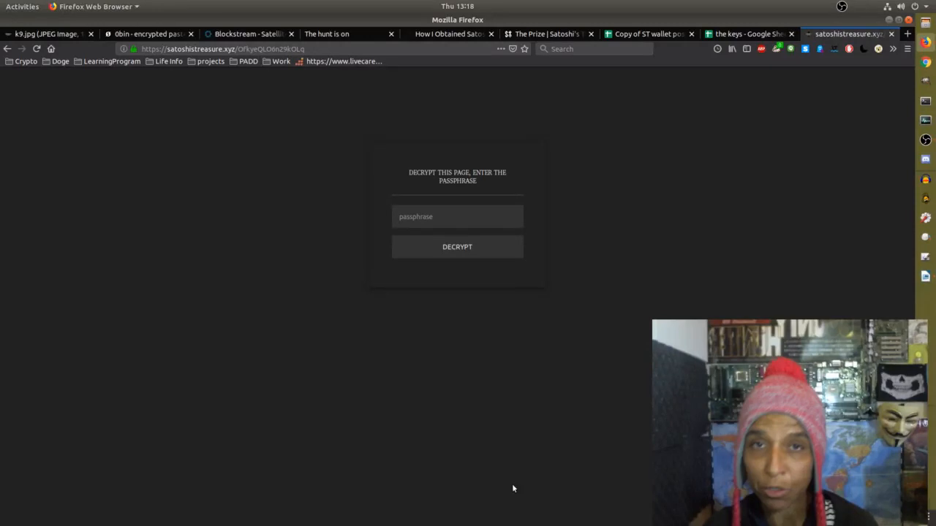
mouse_move(508, 164)
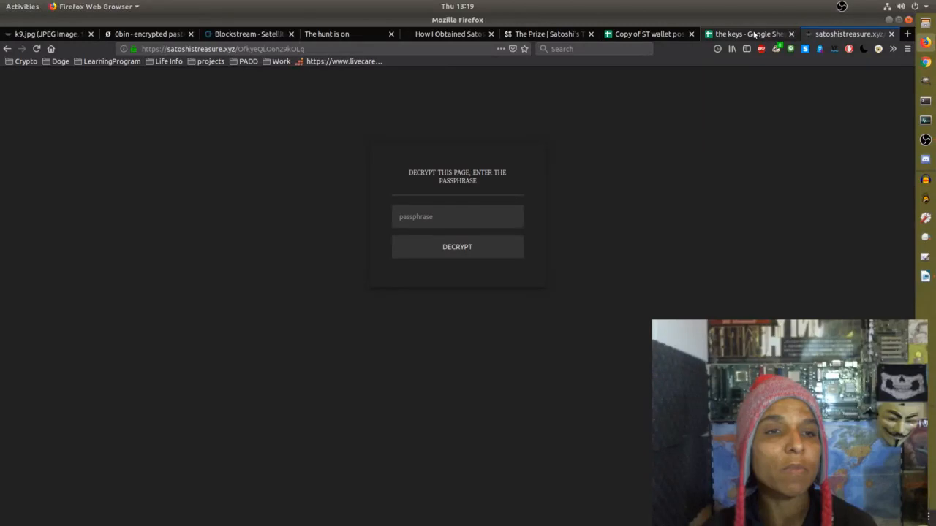
click(456, 216)
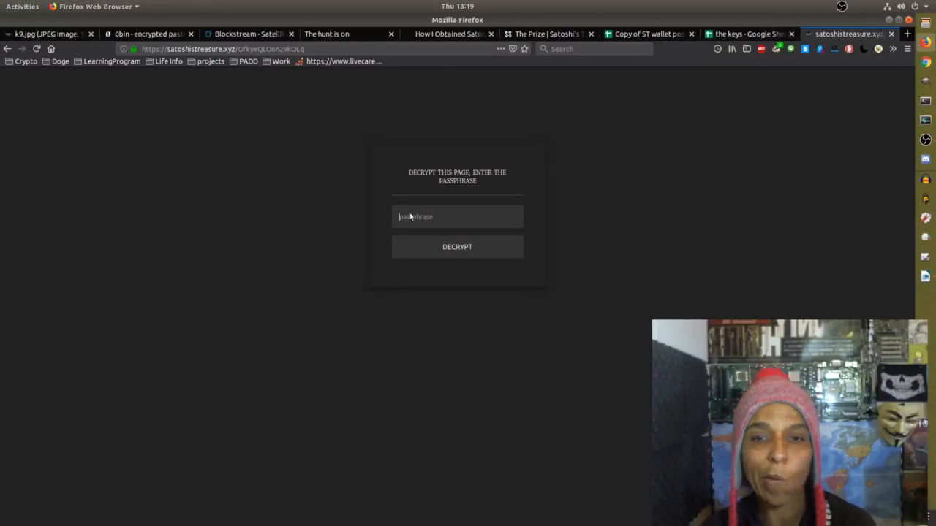
Paste the passphrase into the clue page's decrypt field to reveal the key fragment and QR code.
right_click(410, 217)
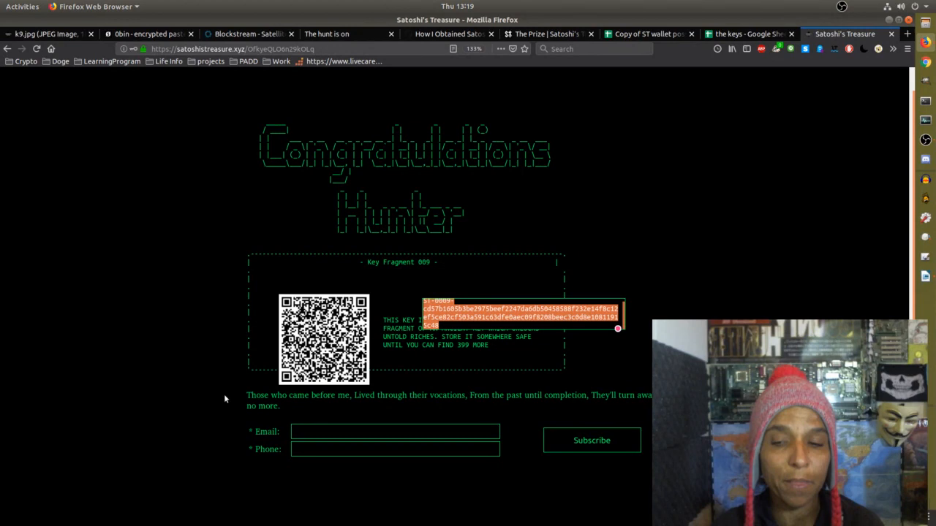
mouse_move(310, 404)
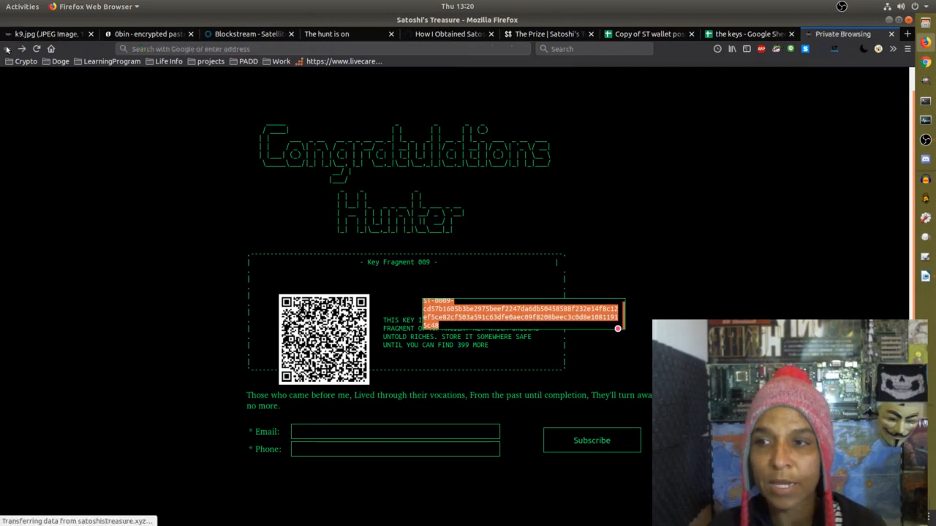
Close the unlocked clue and empty tabs, leaving the Satoshi's Treasure keys table home page.
click(906, 33)
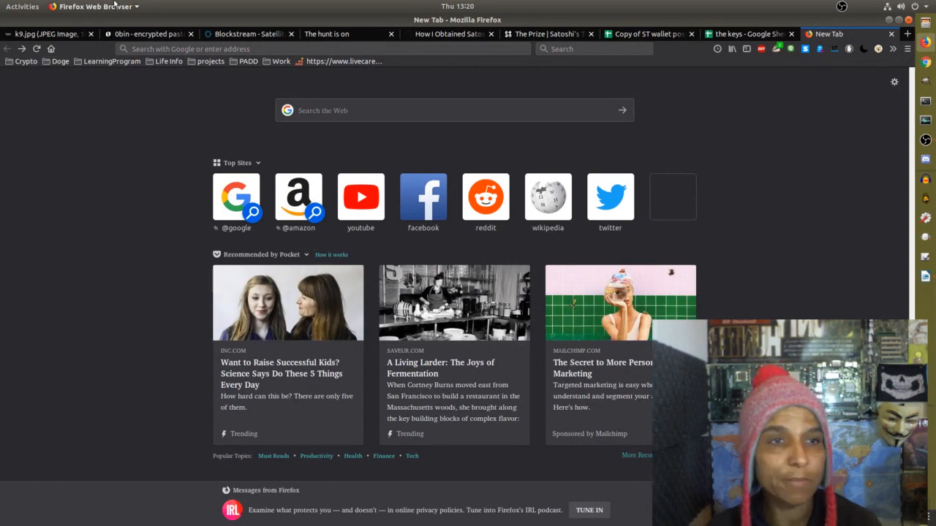
click(44, 33)
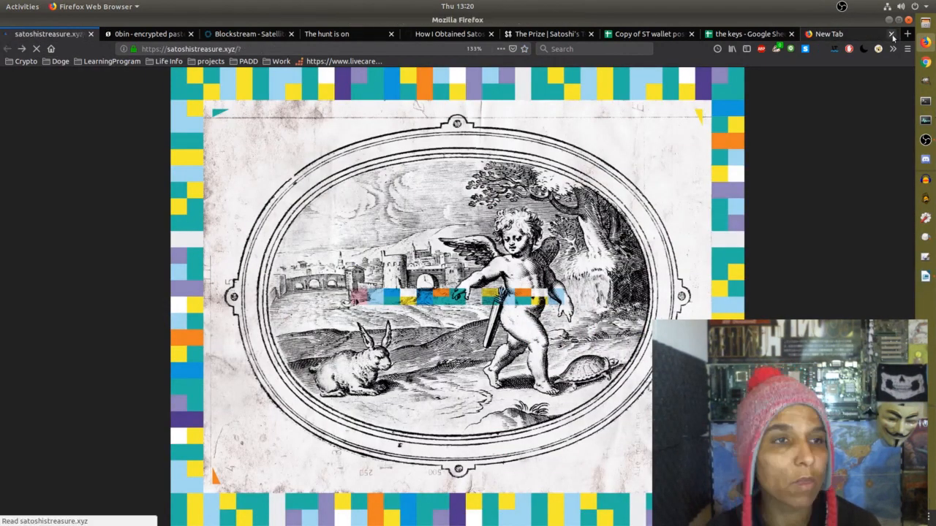
click(892, 34)
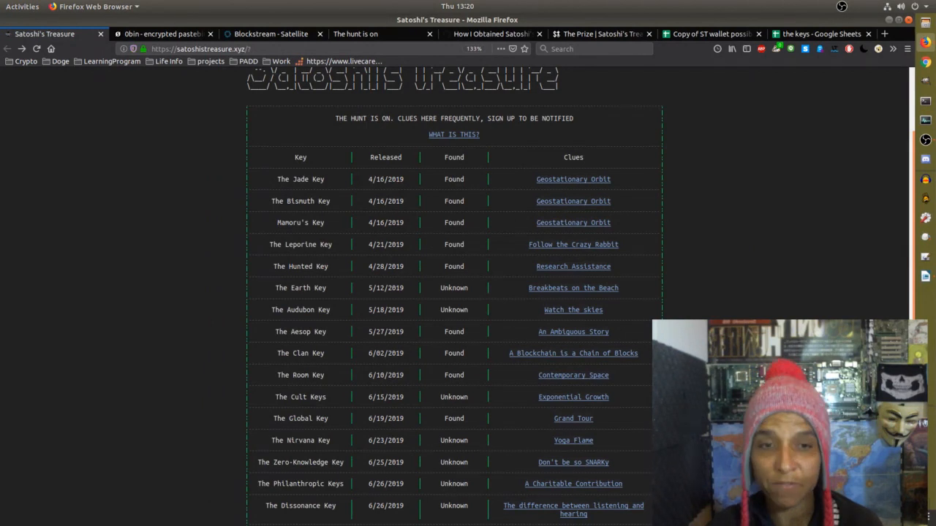
From the keys table, view the Contemporary Space clue, then the Yoga Flame clue about Rishikesh.
scroll(down, 3)
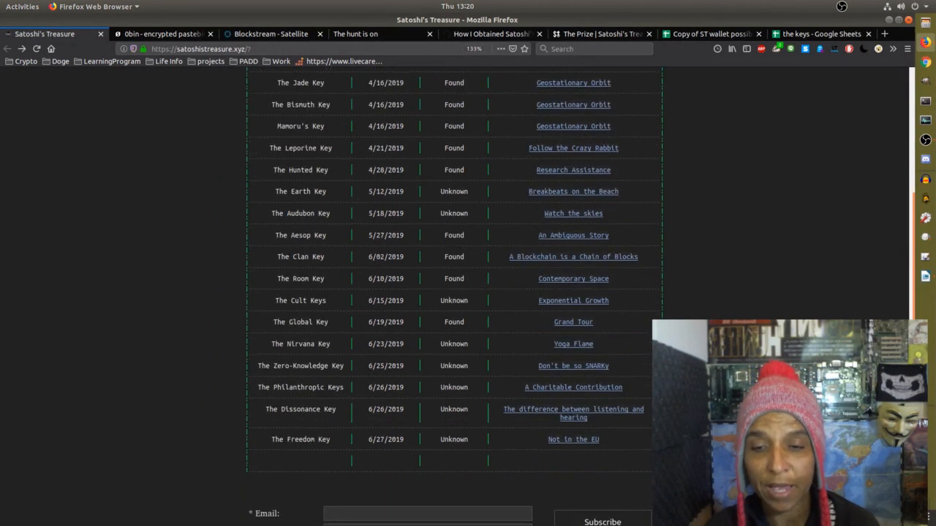
scroll(down, 3)
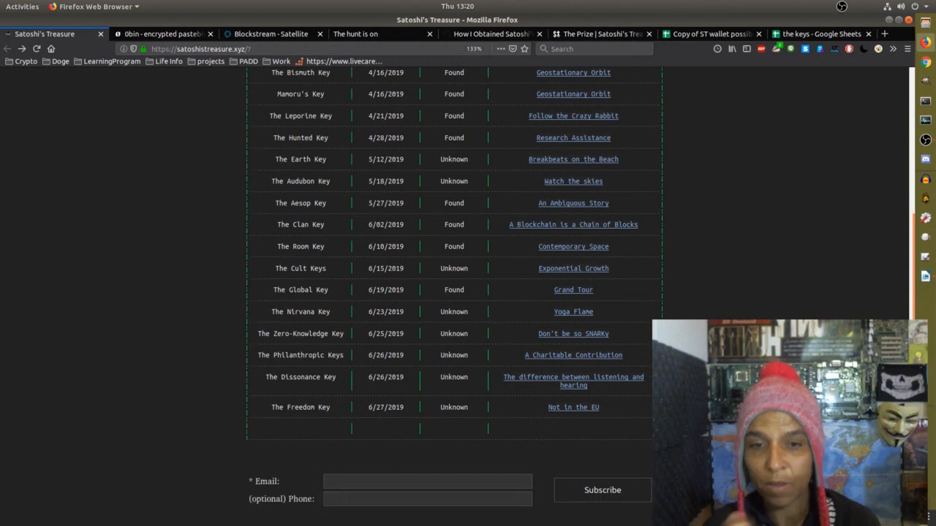
mouse_move(573, 245)
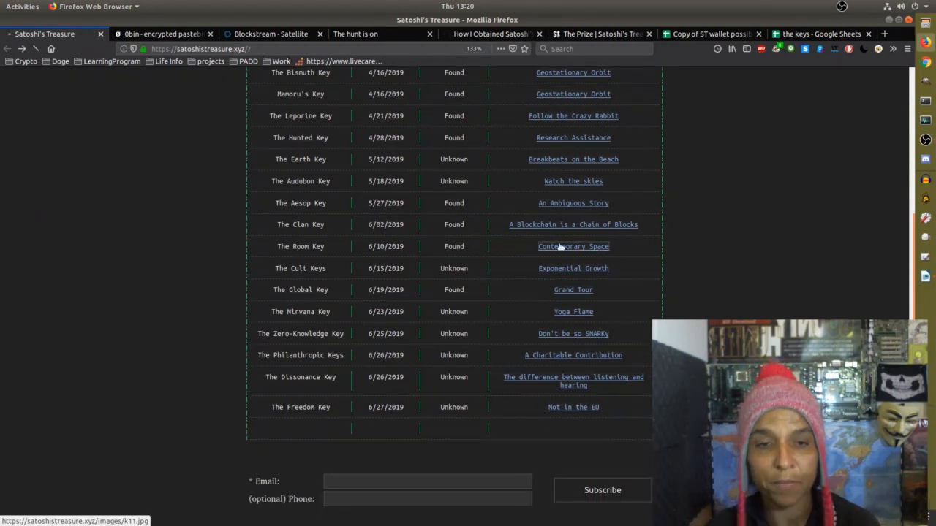
click(573, 246)
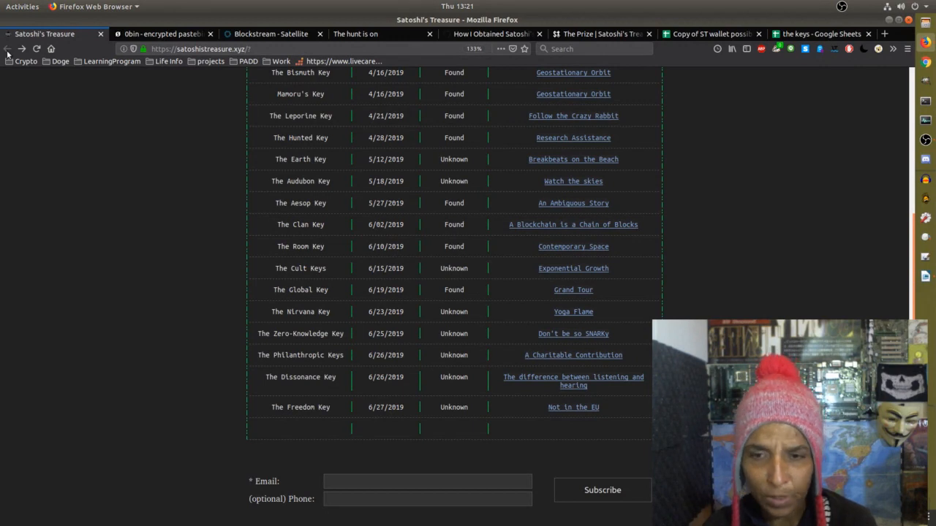
mouse_move(590, 315)
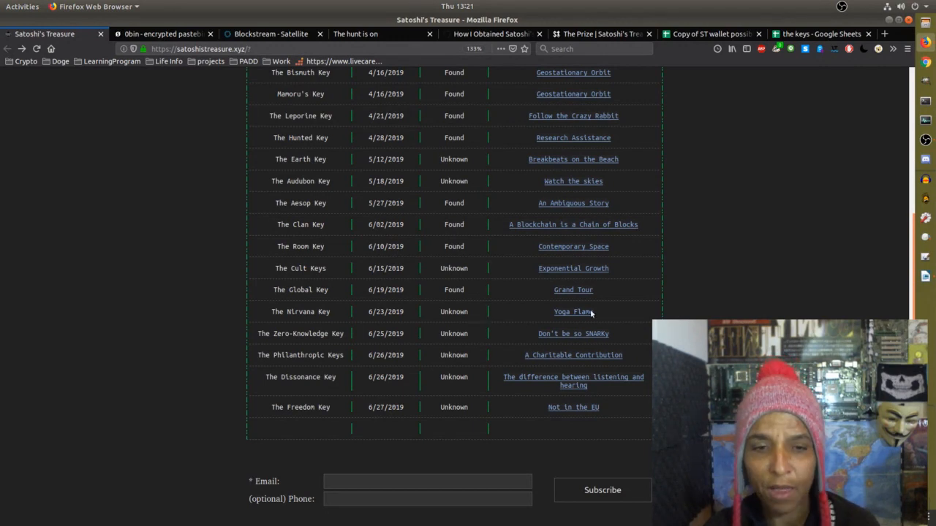
click(573, 311)
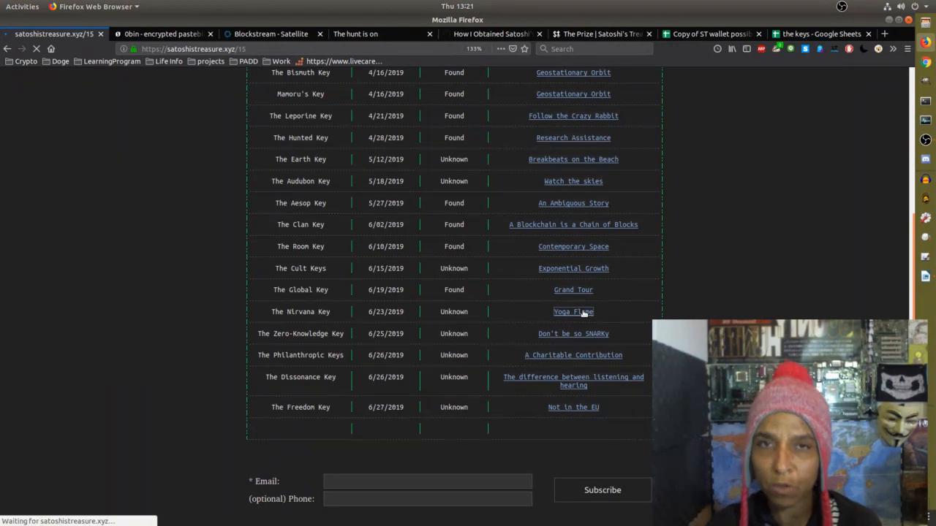
click(573, 311)
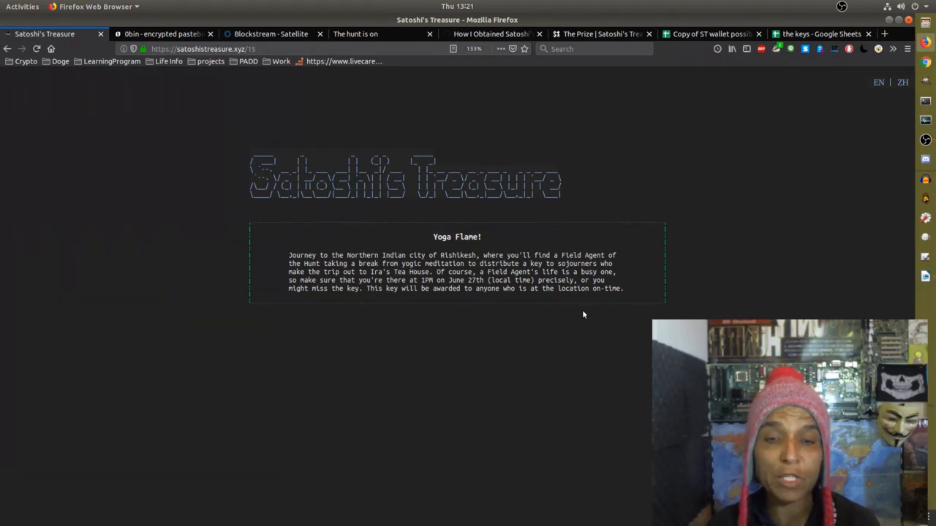
mouse_move(389, 213)
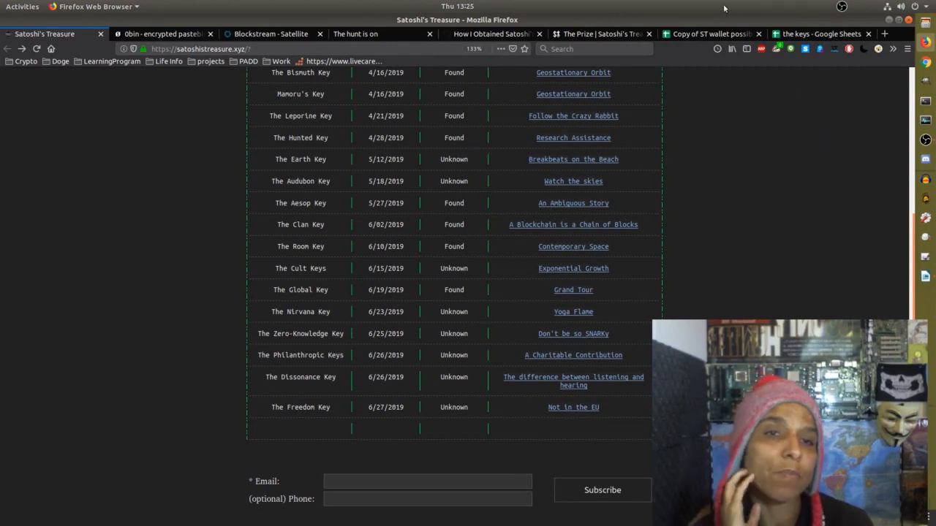
Switch to the ST Hunt News 'The Prize' article explaining the 197 BTC prize.
click(600, 33)
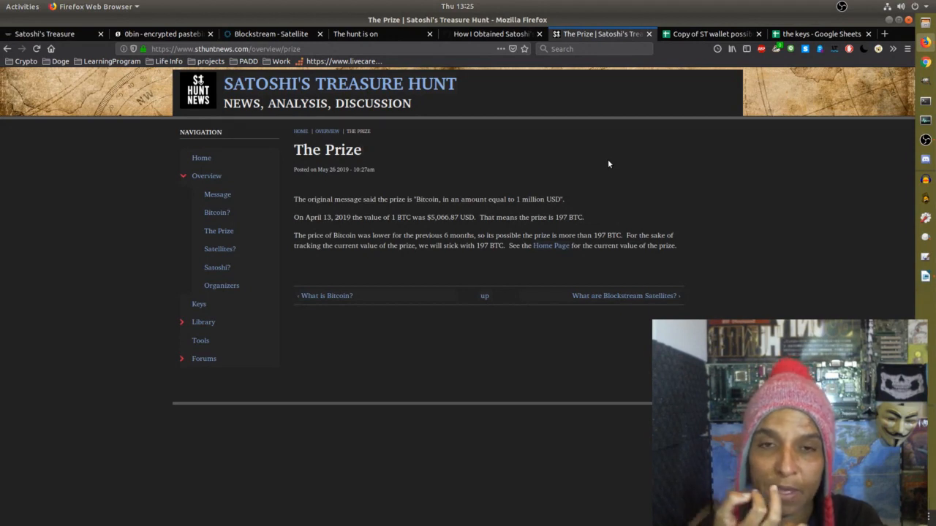
click(360, 150)
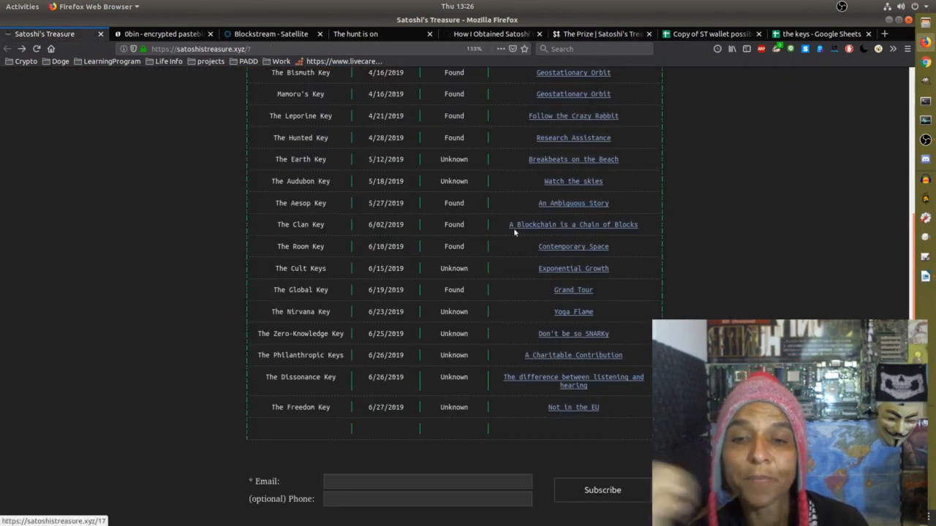
mouse_move(421, 232)
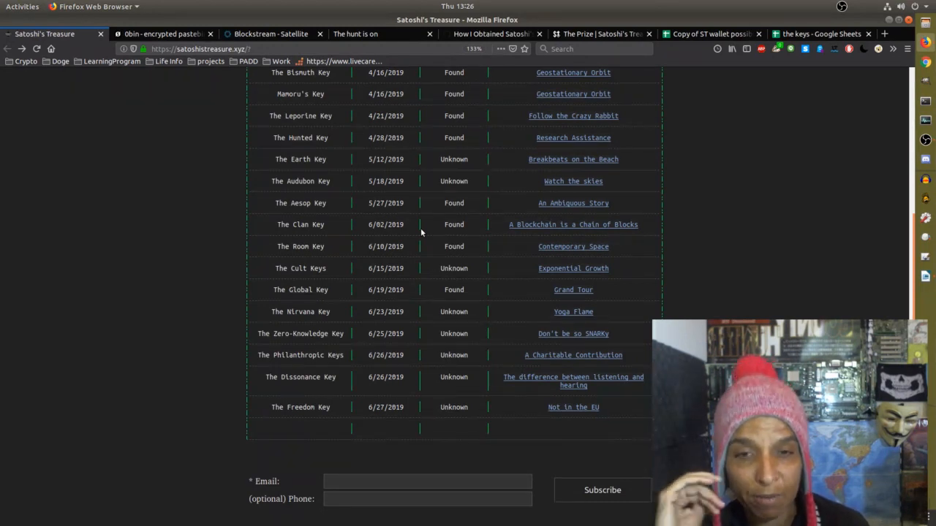
mouse_move(442, 242)
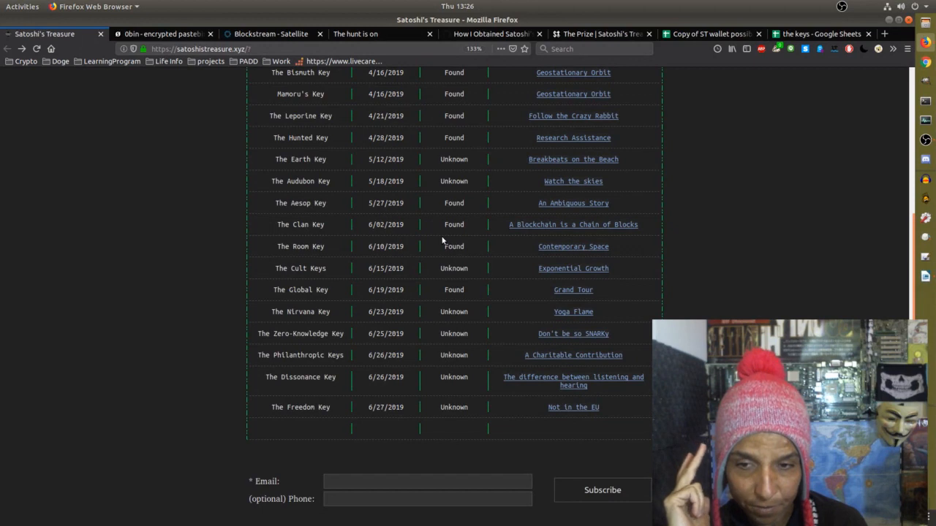
mouse_move(488, 320)
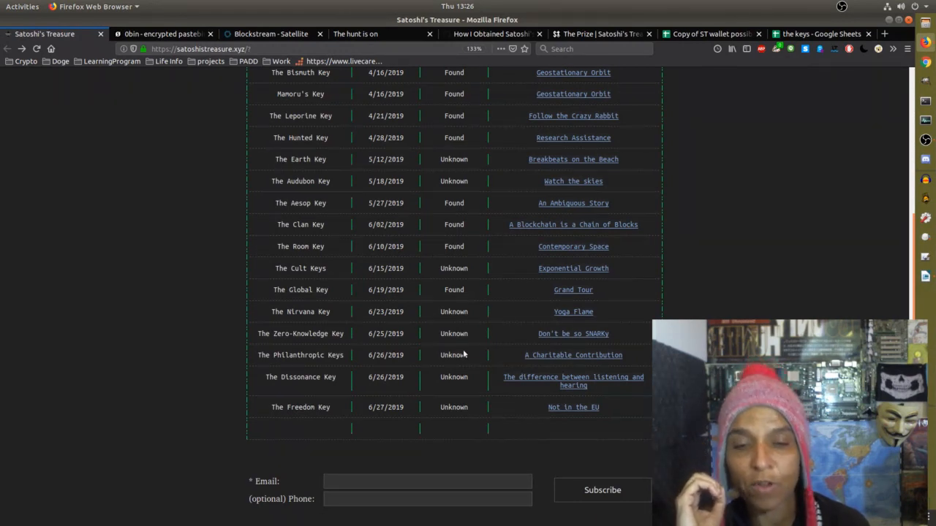
mouse_move(475, 391)
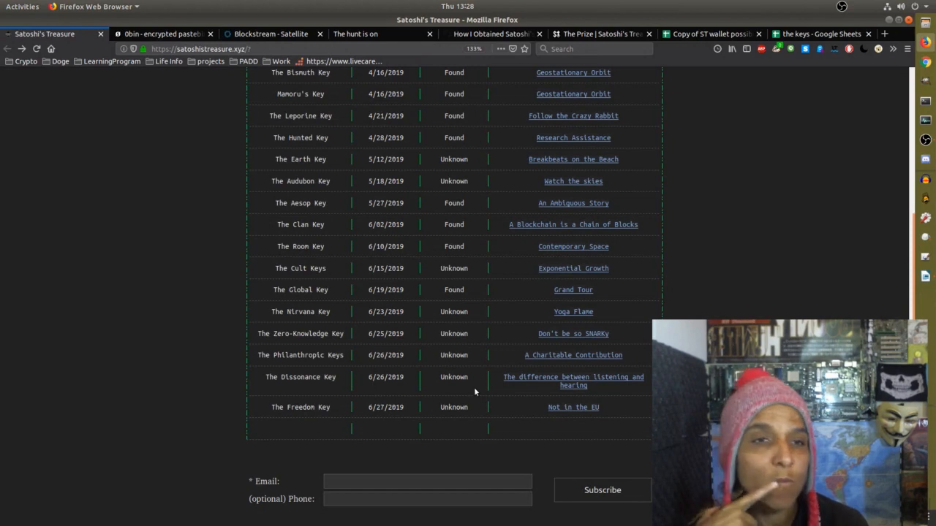
mouse_move(859, 169)
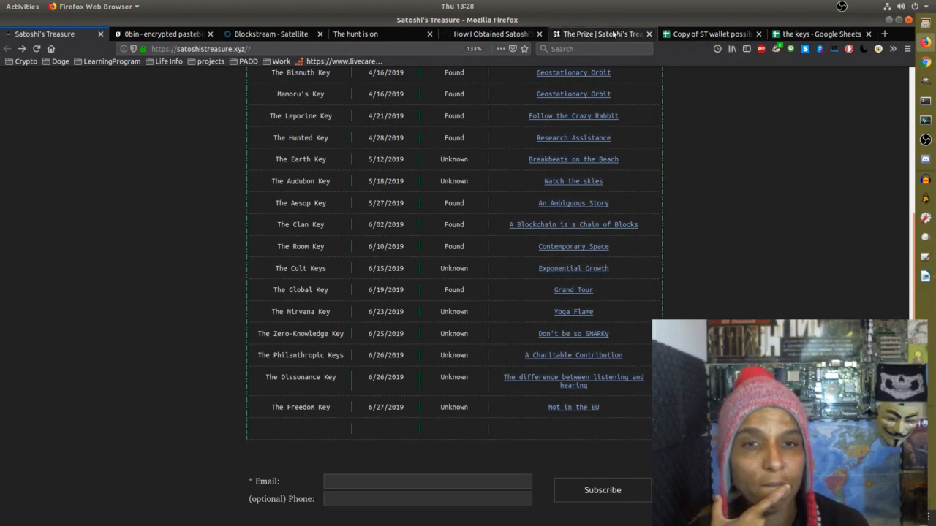
Read 'The Prize' news page, then bring up the 'Copy of ST wallet possibilities' spreadsheet.
click(599, 34)
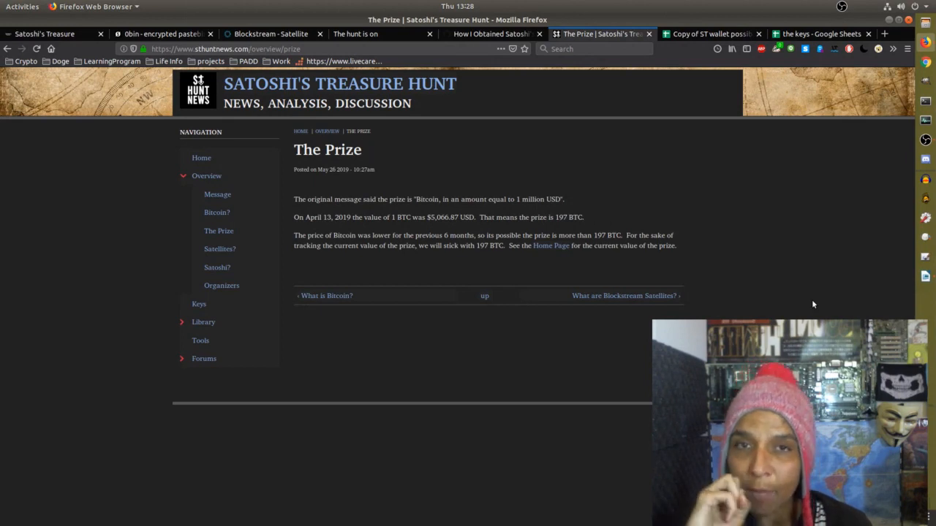
click(359, 149)
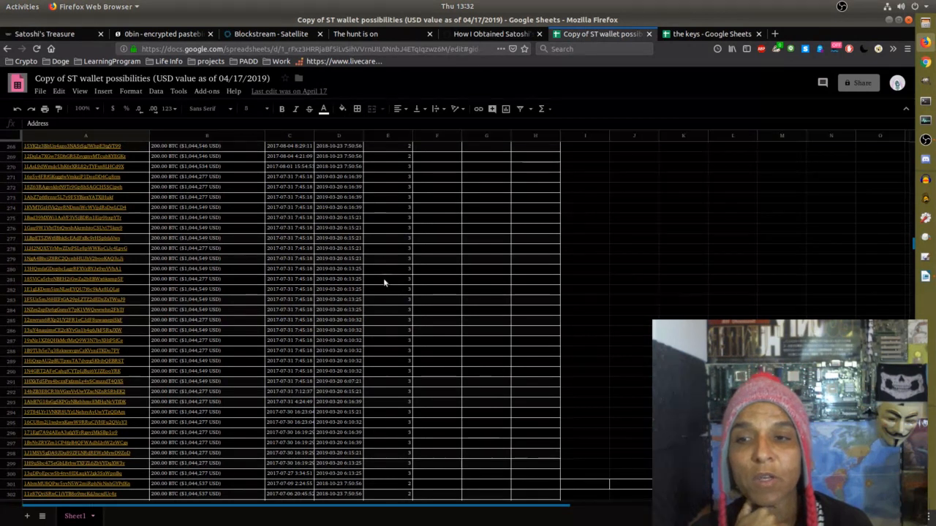
Browse down the wallet possibilities list, then switch to 'the keys' spreadsheet.
scroll(down, 3)
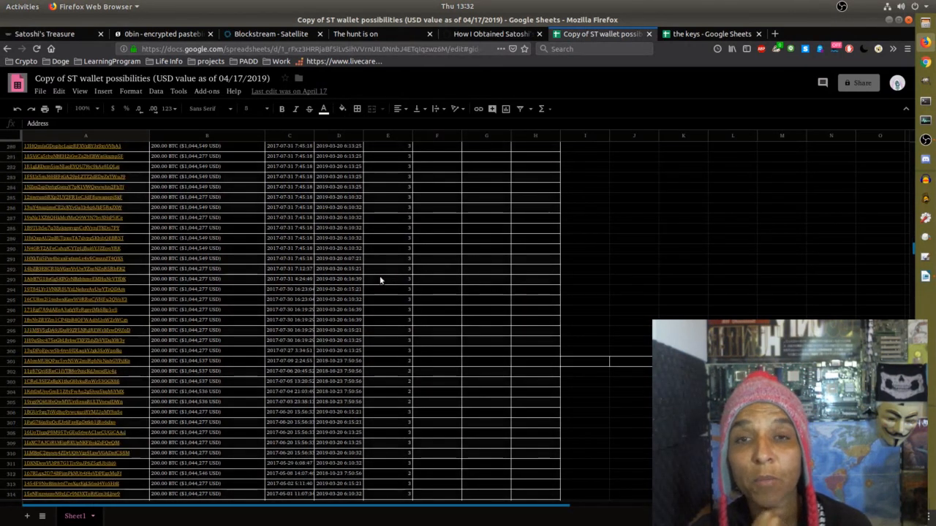
scroll(down, 3)
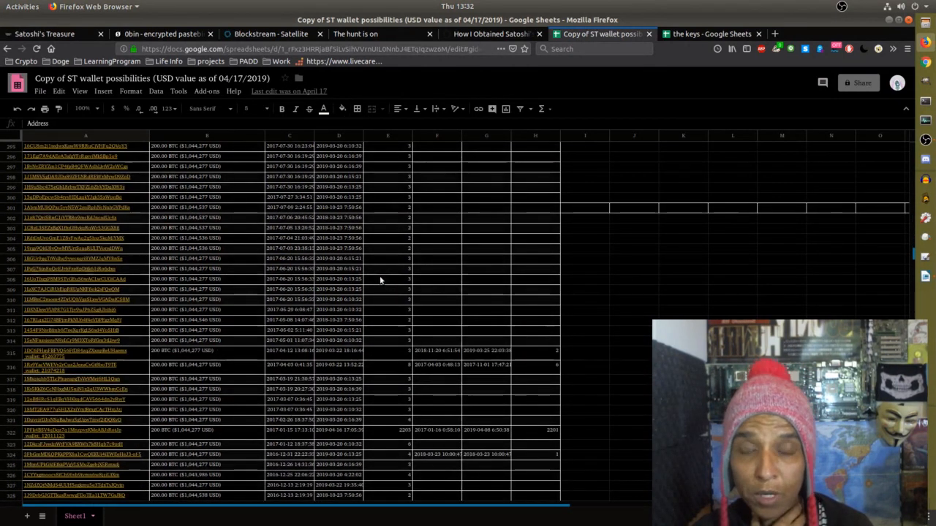
scroll(down, 3)
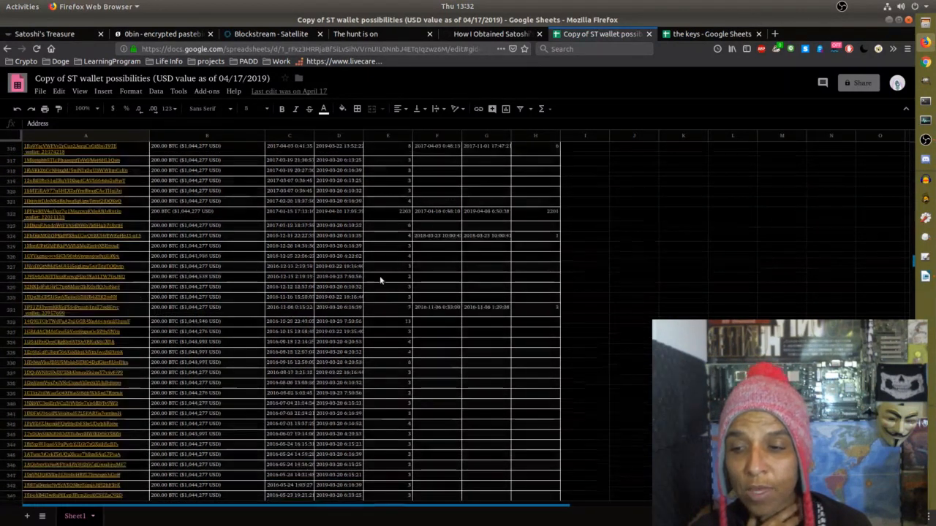
scroll(down, 3)
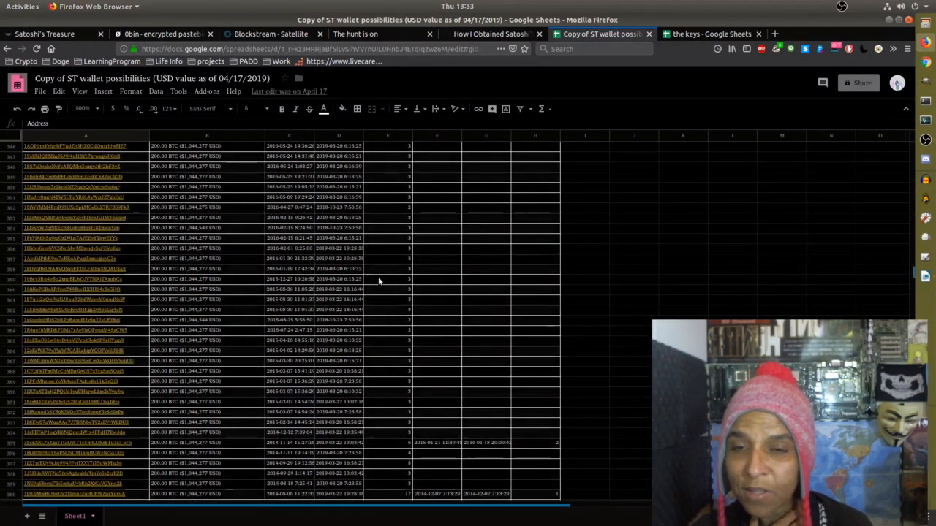
scroll(down, 3)
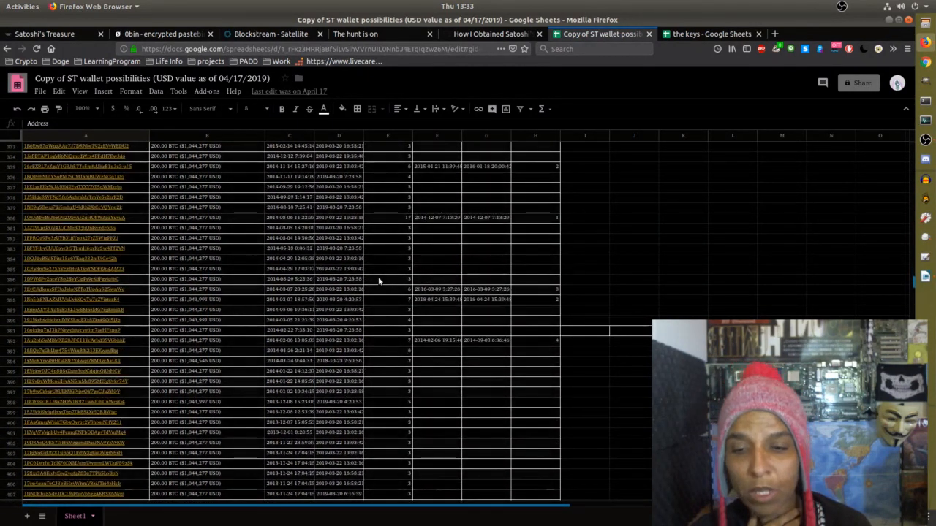
scroll(down, 3)
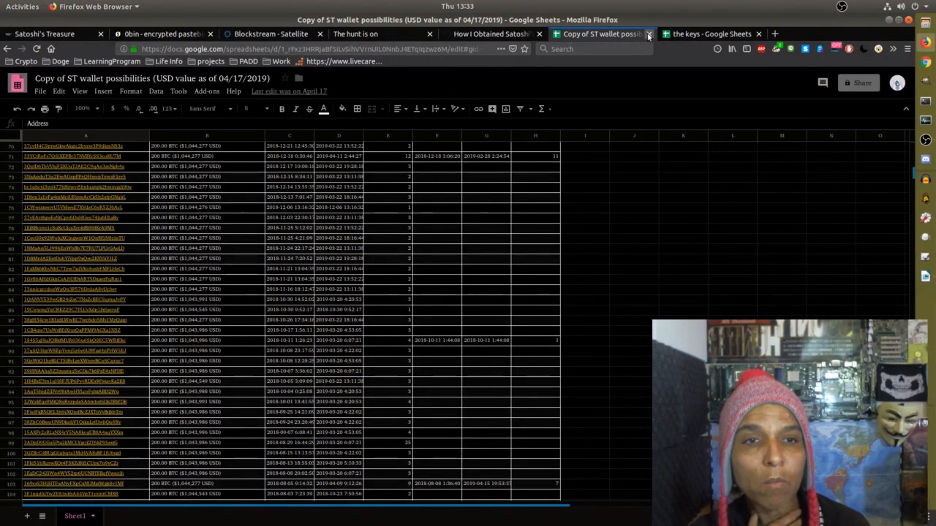
click(649, 34)
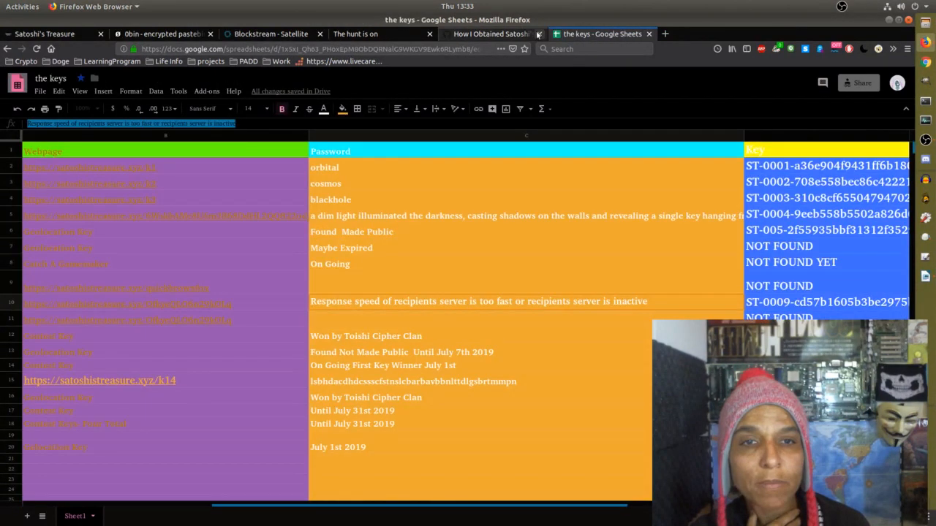
Browse the keys sheet's names and passwords, then return to the Satoshi's Treasure keys table tab.
click(538, 34)
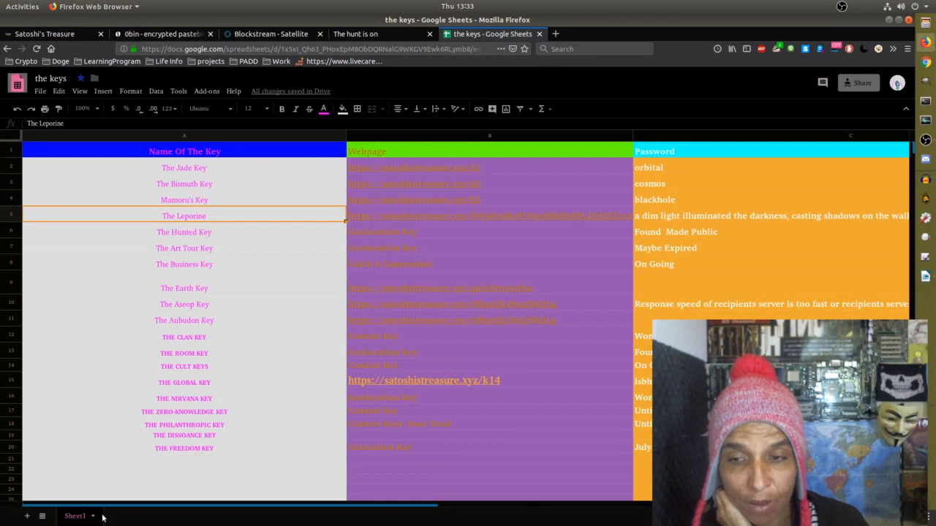
click(44, 33)
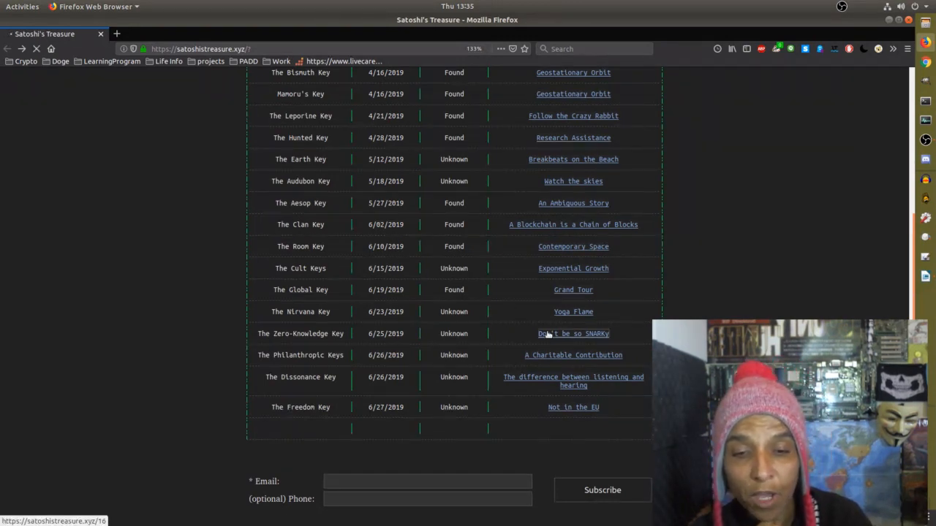
View the 'Don't be so SNARKy' clue and its attachment.jpg image.
click(573, 333)
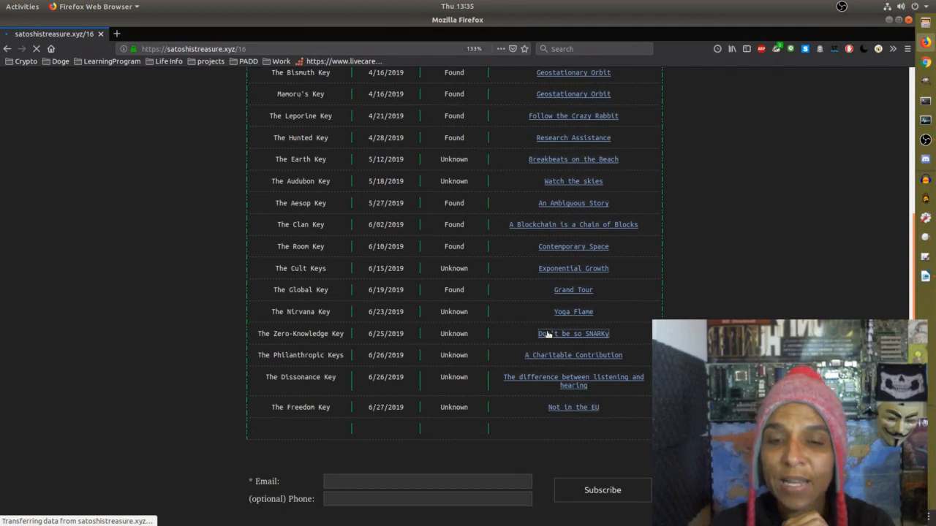
click(573, 333)
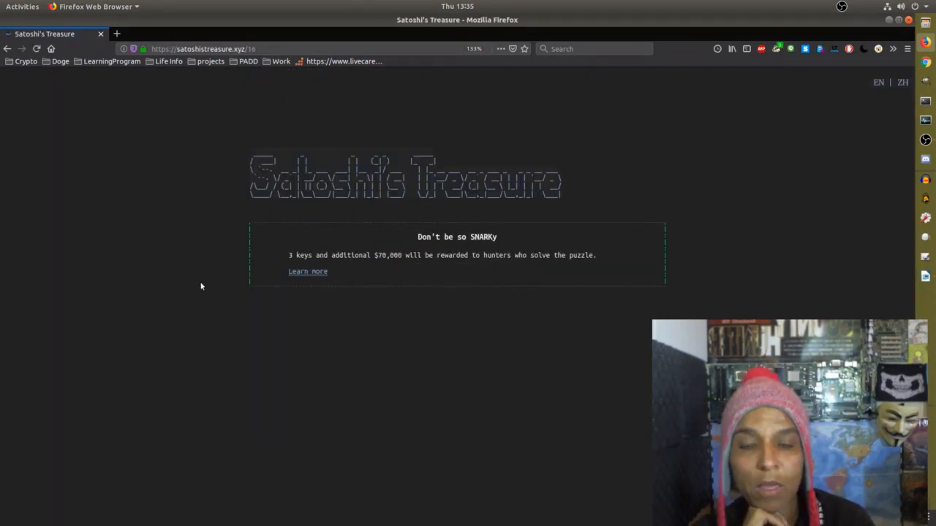
mouse_move(308, 270)
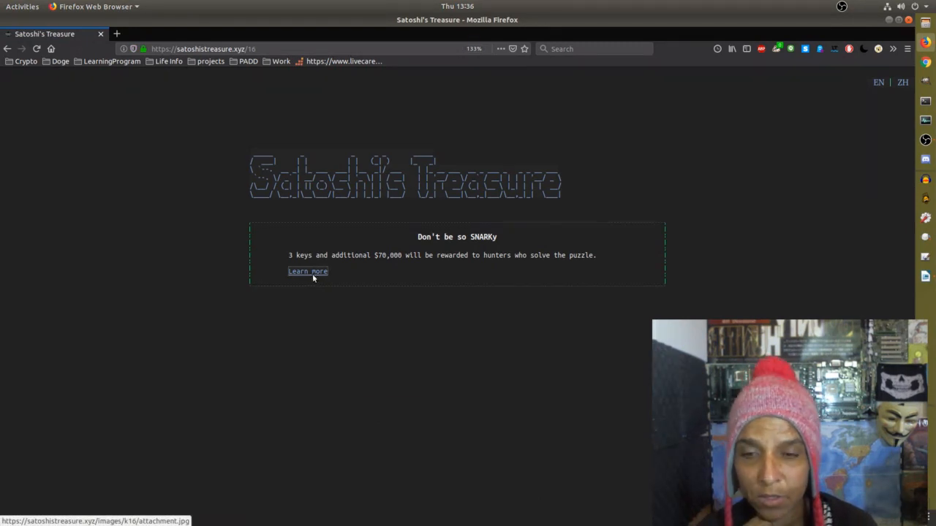
click(307, 271)
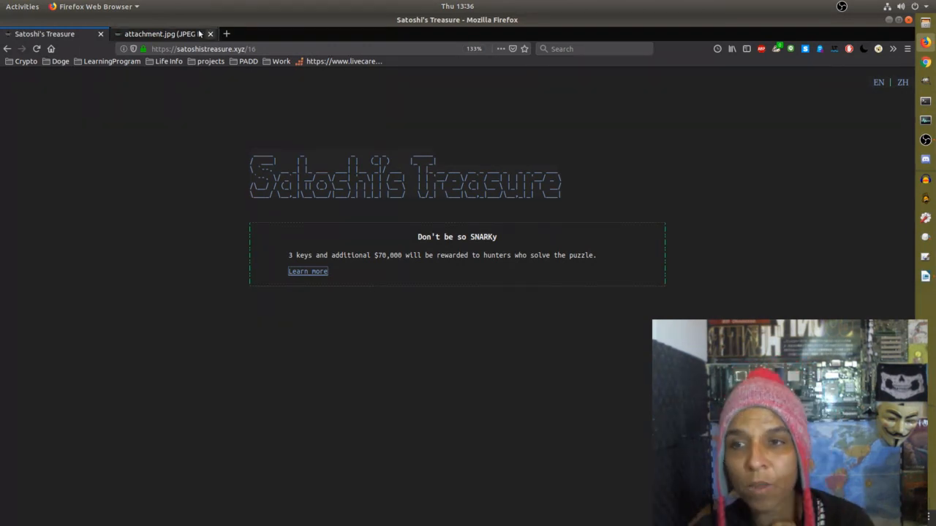
click(211, 33)
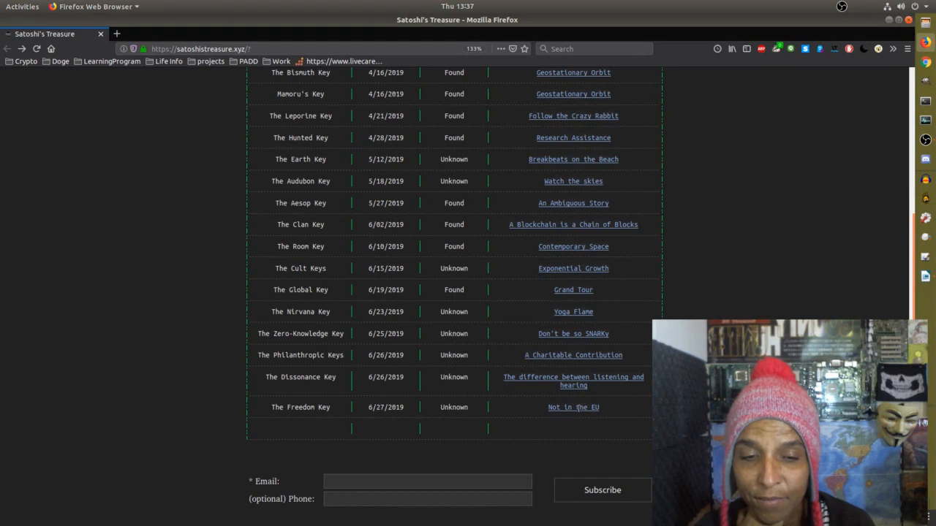
Back on the keys table, bring up the 'Not in the EU' clue about Freetown Christiania.
click(573, 407)
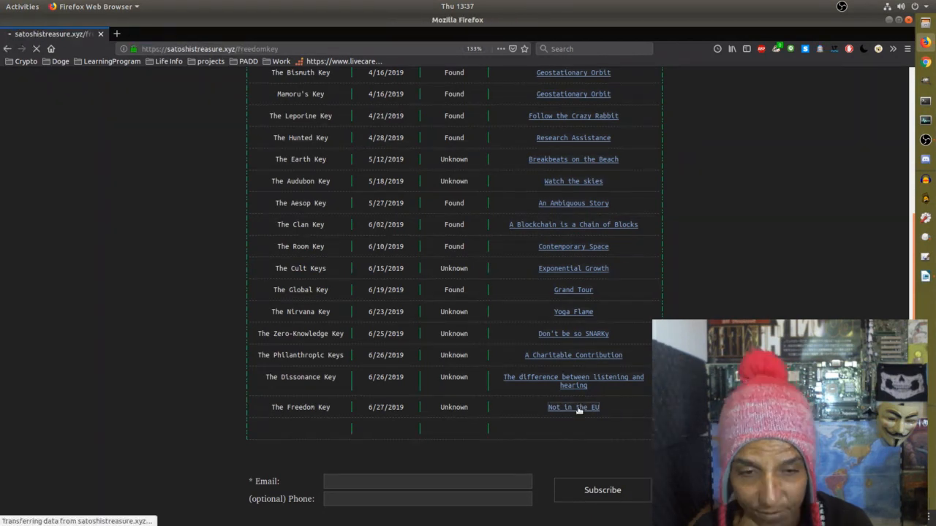
click(573, 406)
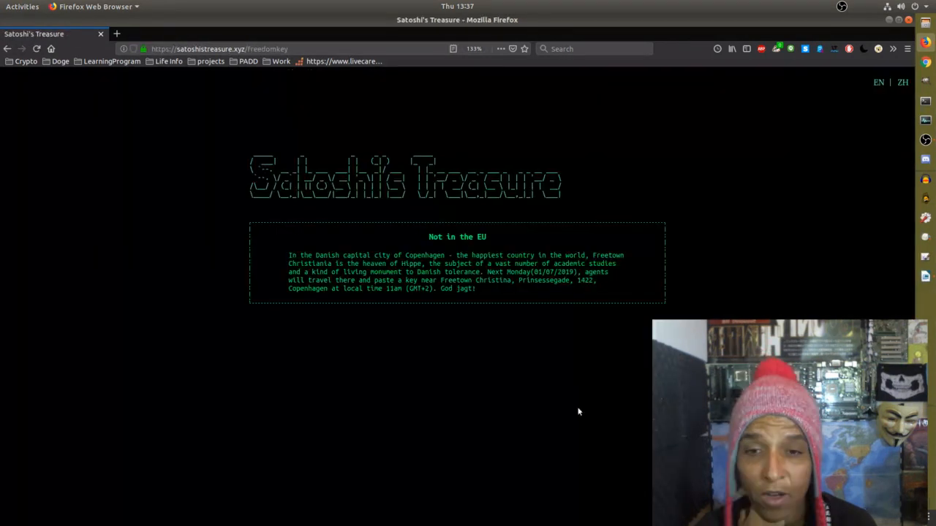